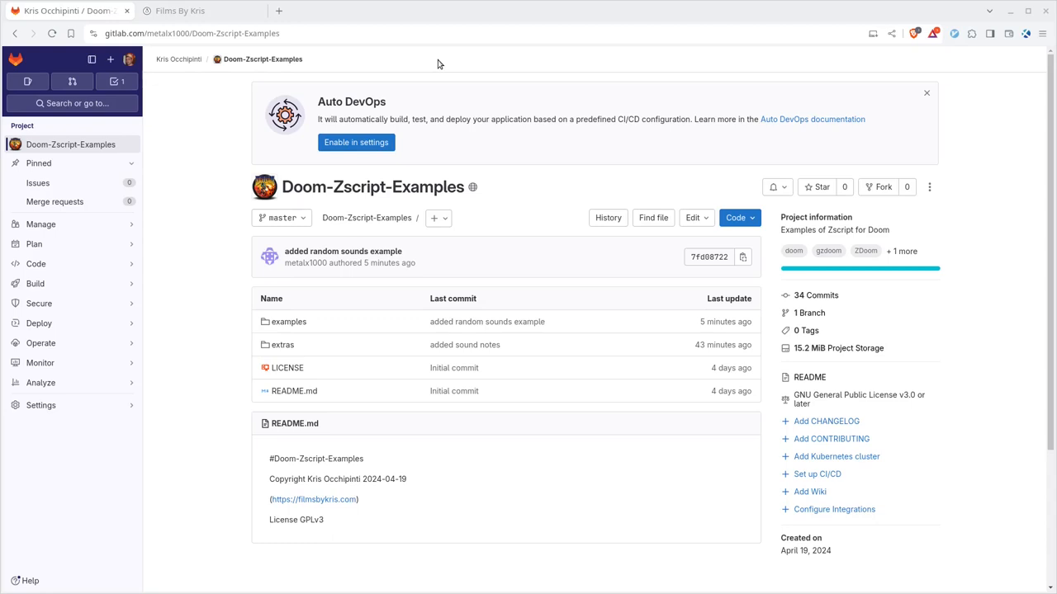
mouse_move(210, 231)
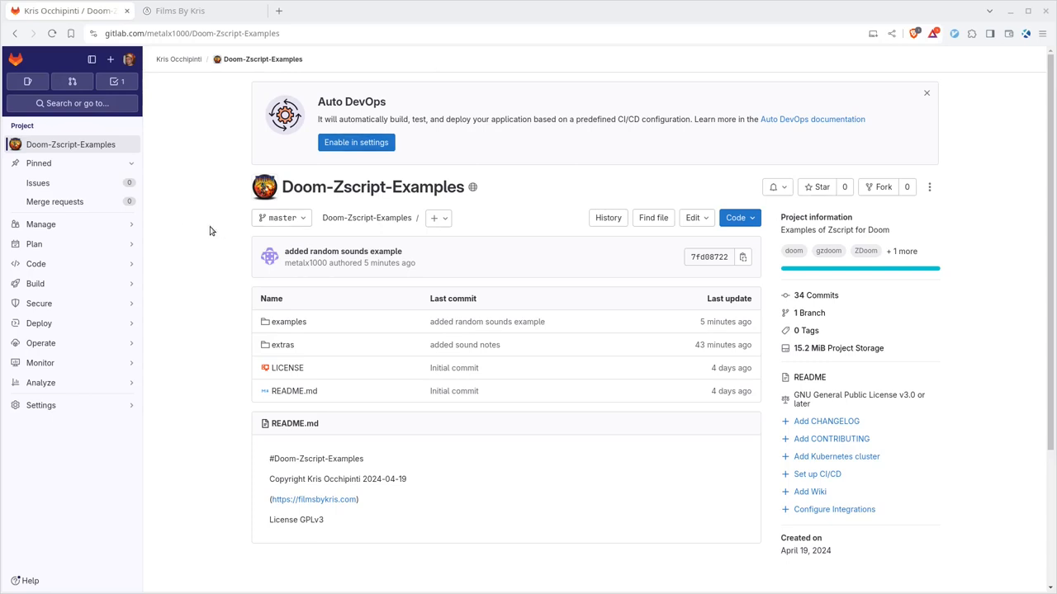
mouse_move(165, 249)
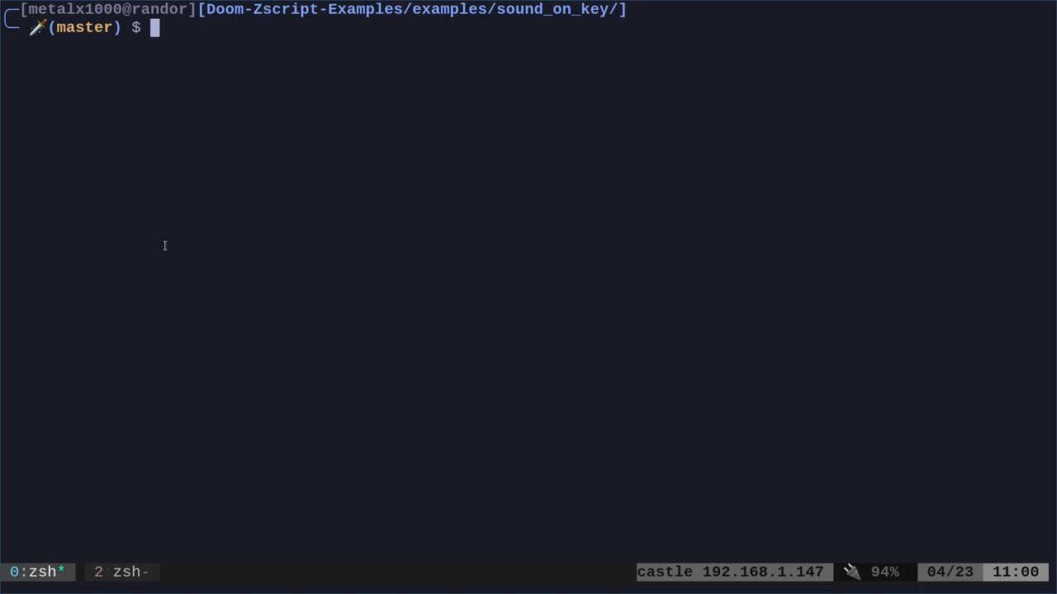
Launch GZDoom with the sound_on_key folder as a mod on DOOM2 map 01.
key("Return")
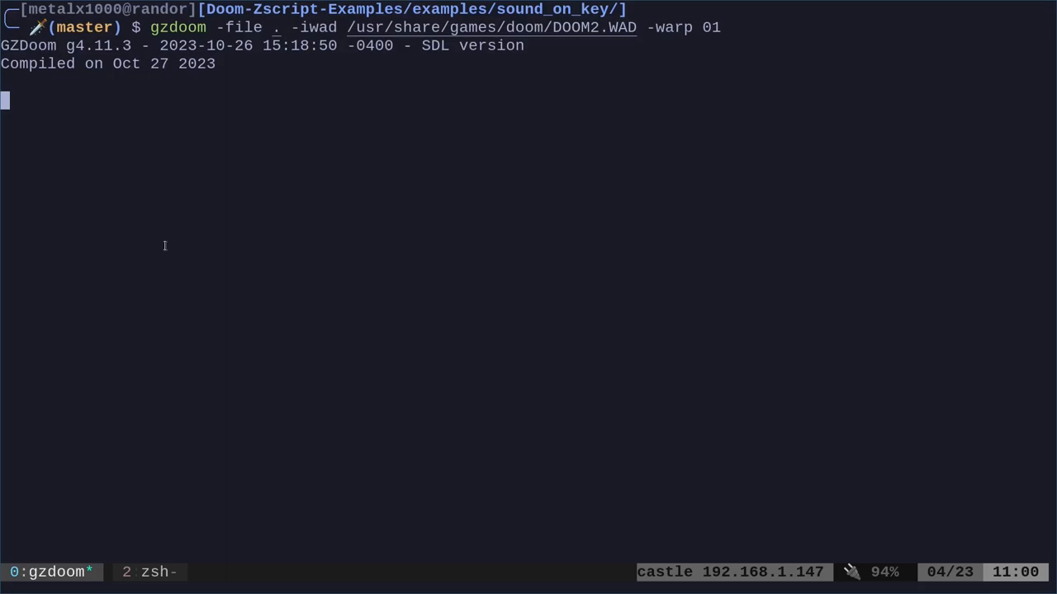
key("Return")
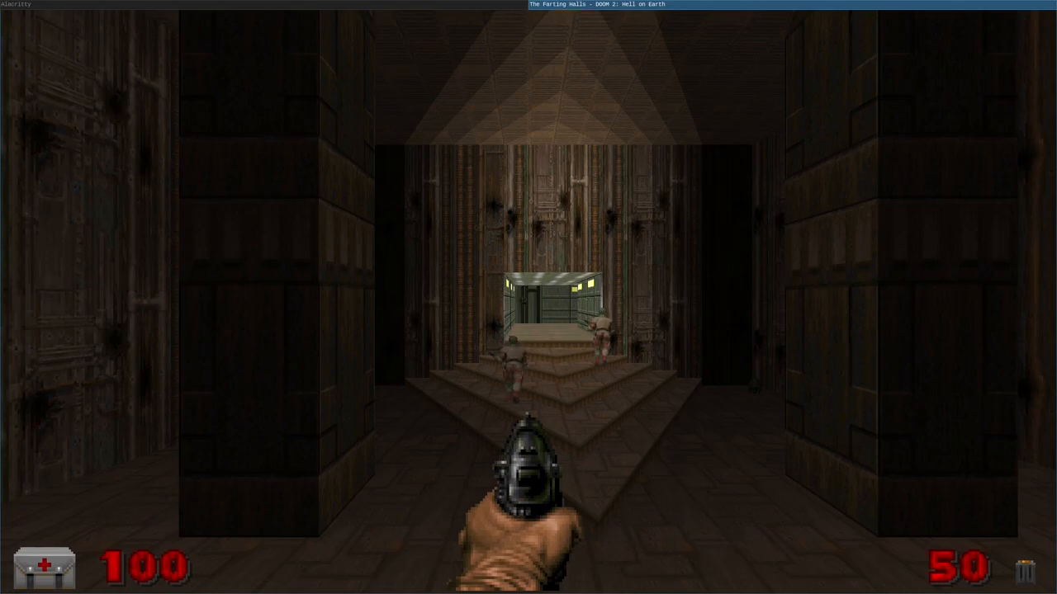
Check the automap, then quit GZDoom via Quit Game and confirm with Y.
key("Tab")
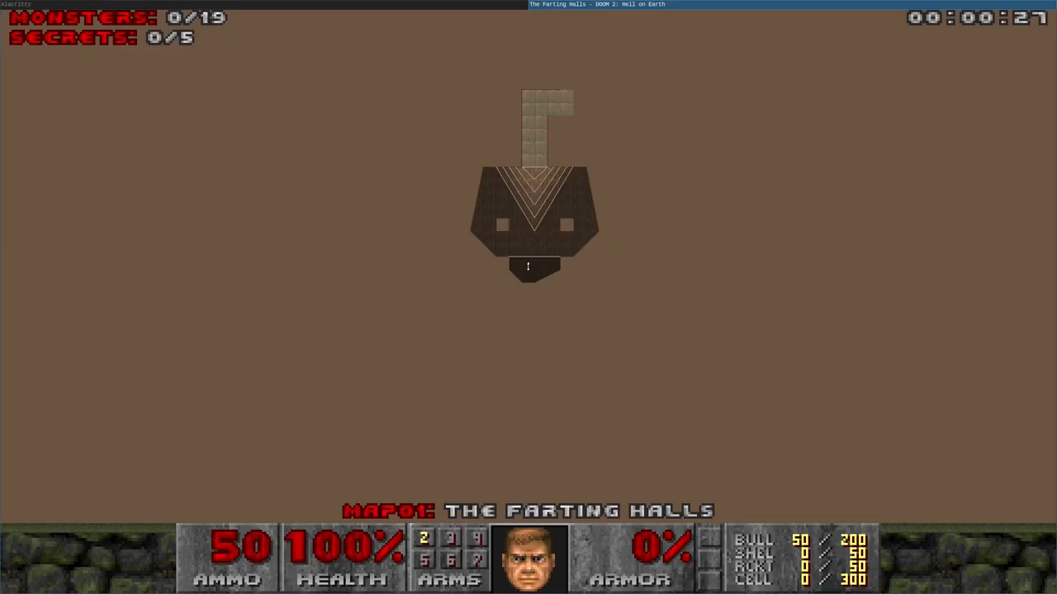
key("Escape")
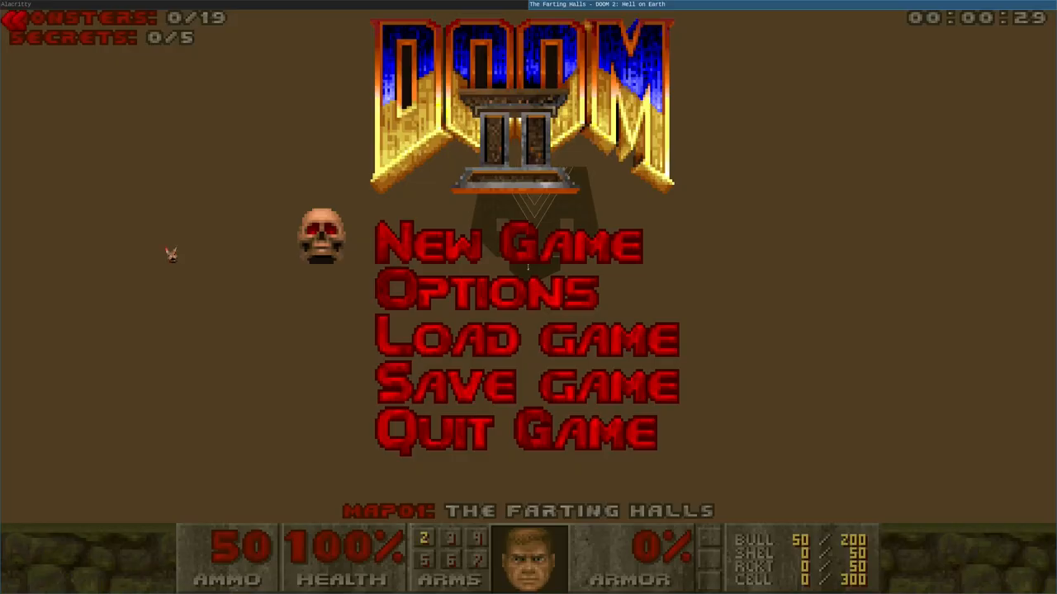
left_click(517, 429)
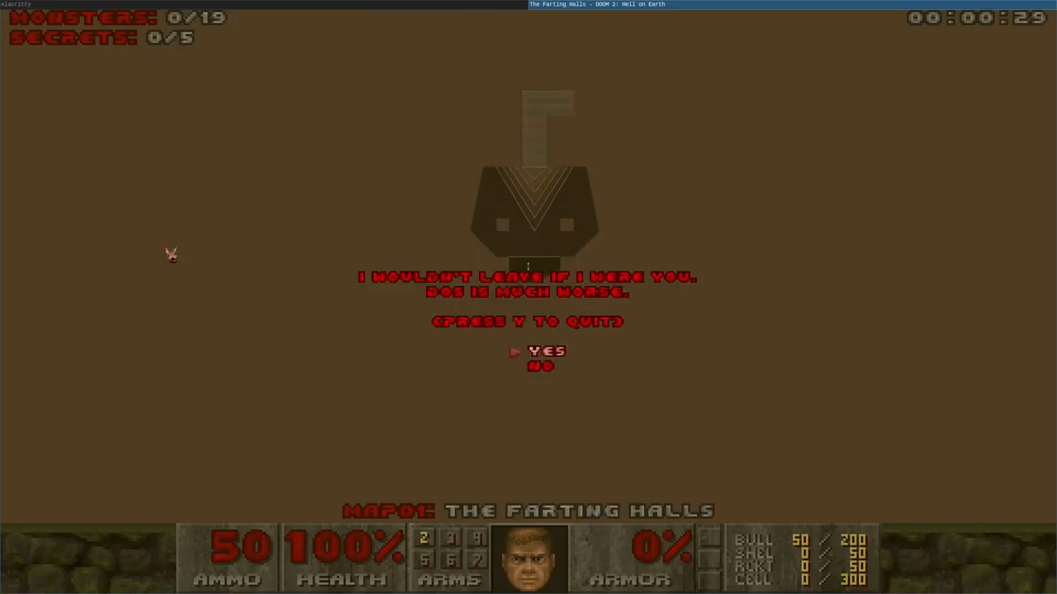
key("y")
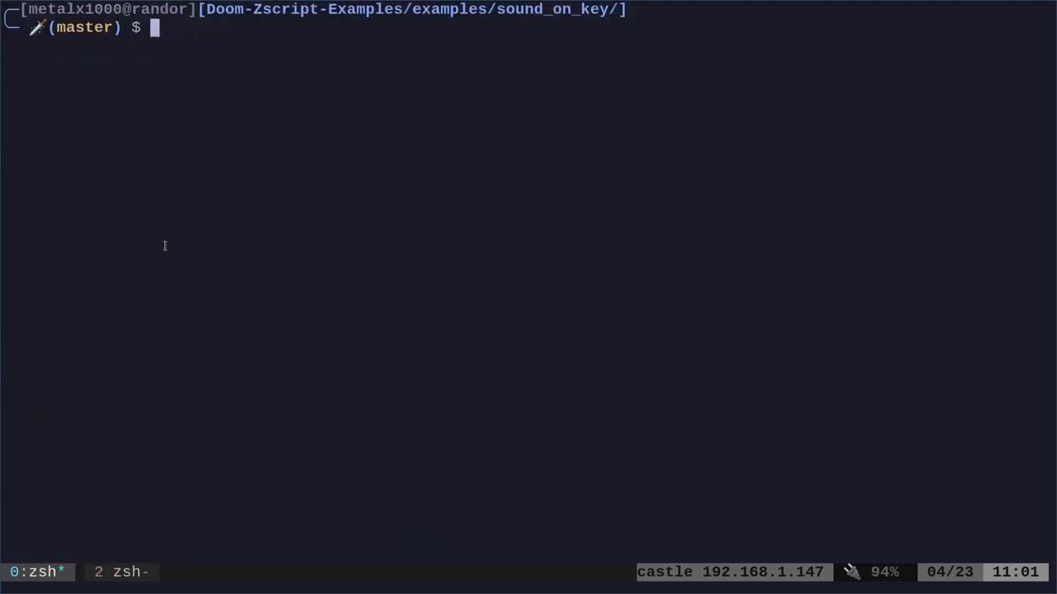
type("vim start_msg.zsc")
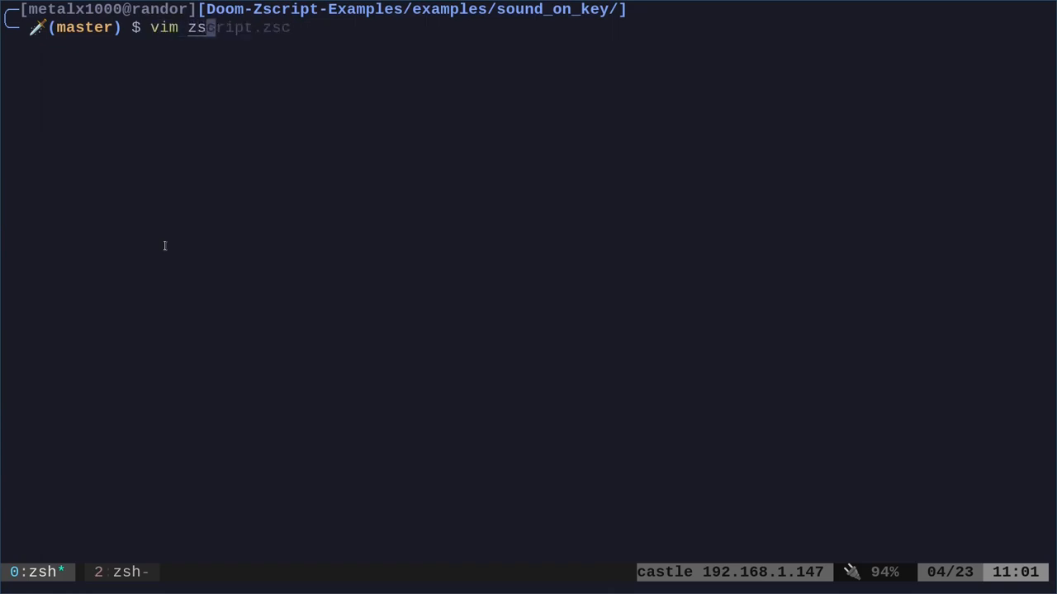
key("Return")
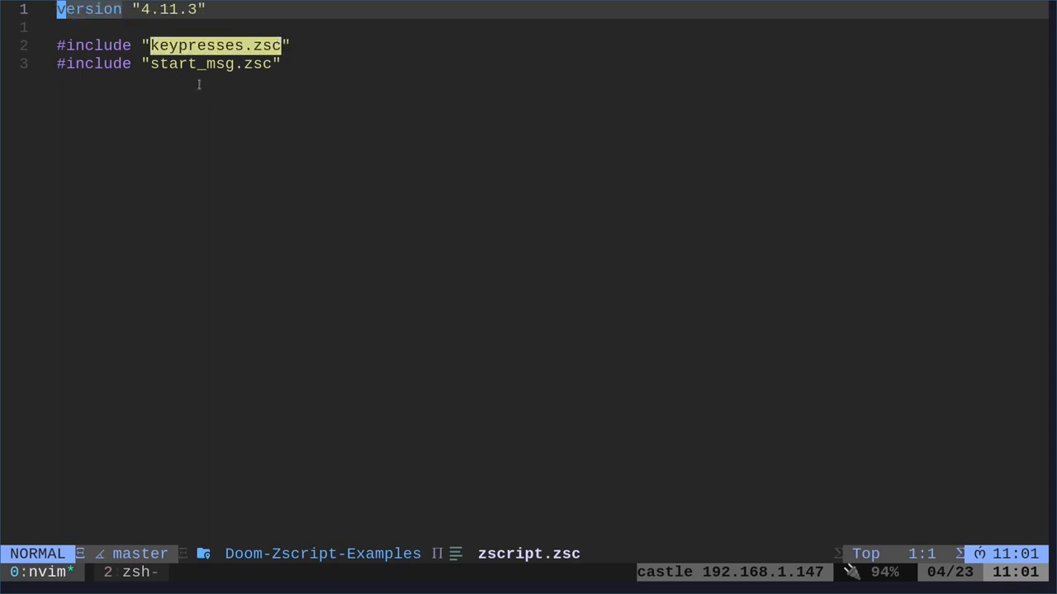
key("n")
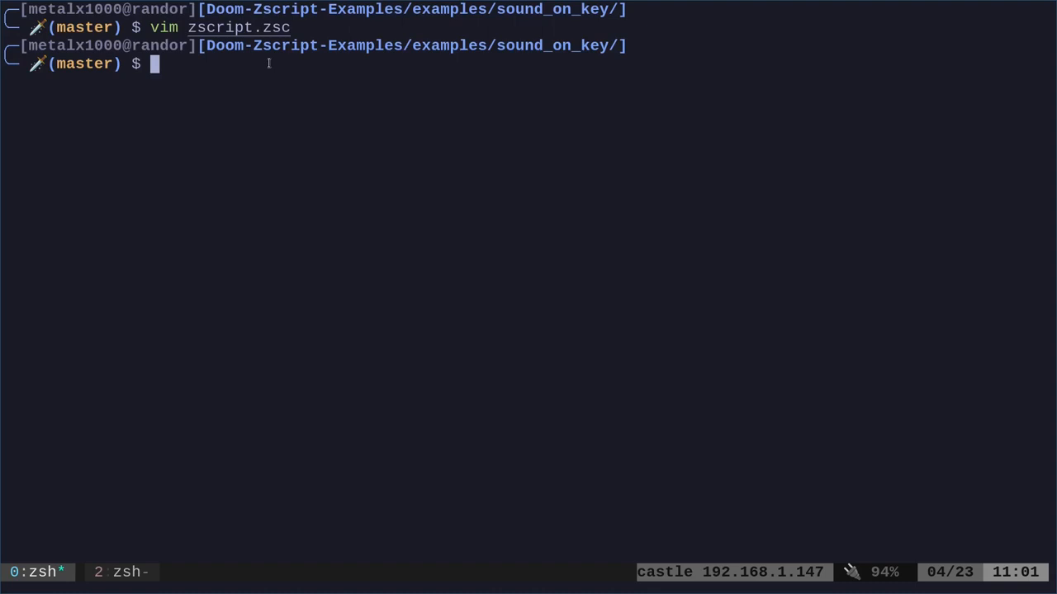
Recall the previous command and run vim start_msg.zsc.
key("Up")
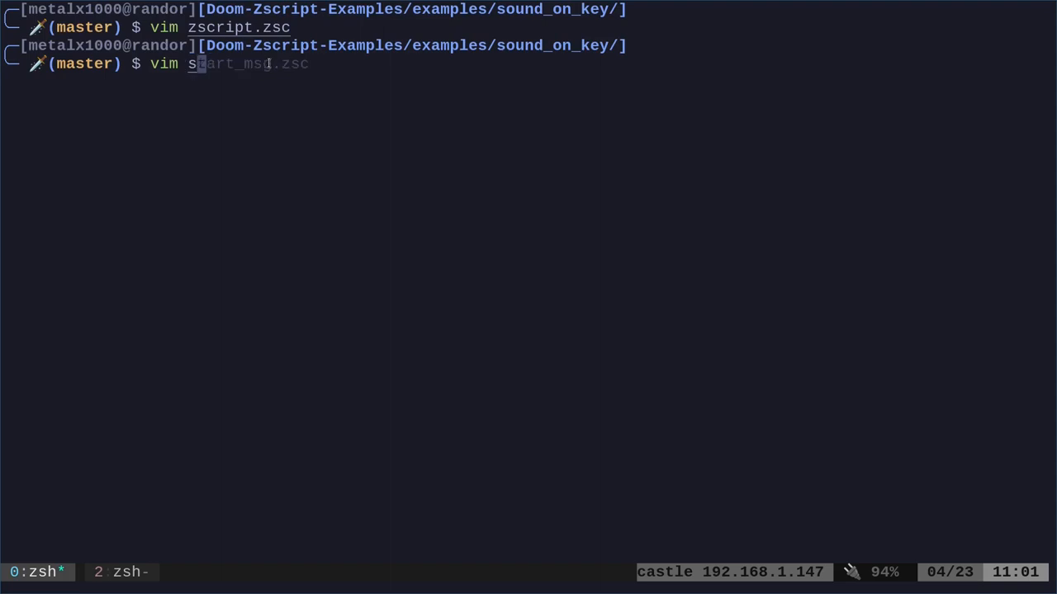
key("Return")
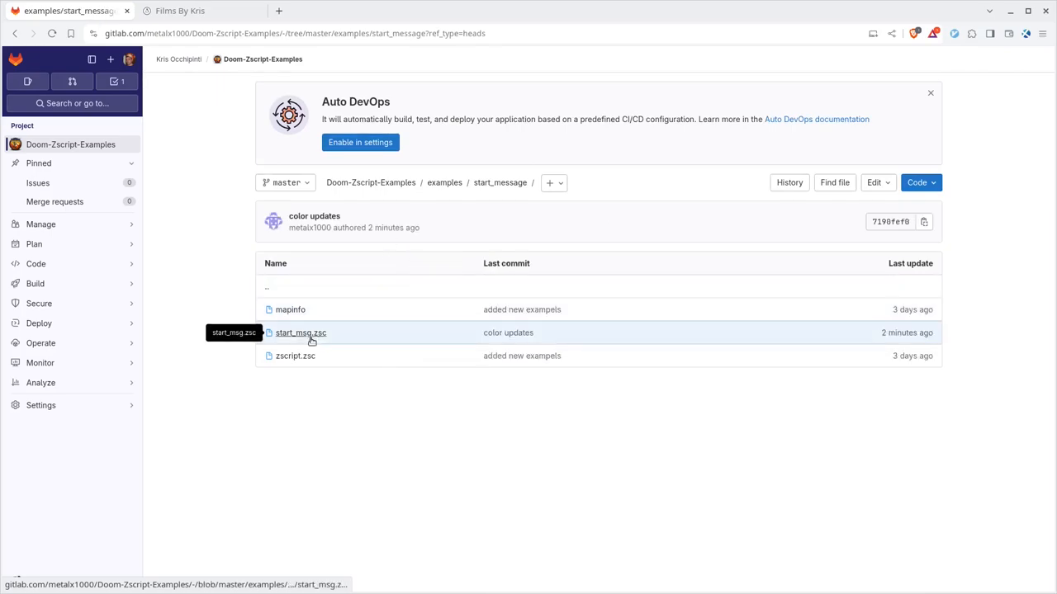
View start_msg.zsc in the GitLab start_message example folder.
left_click(301, 333)
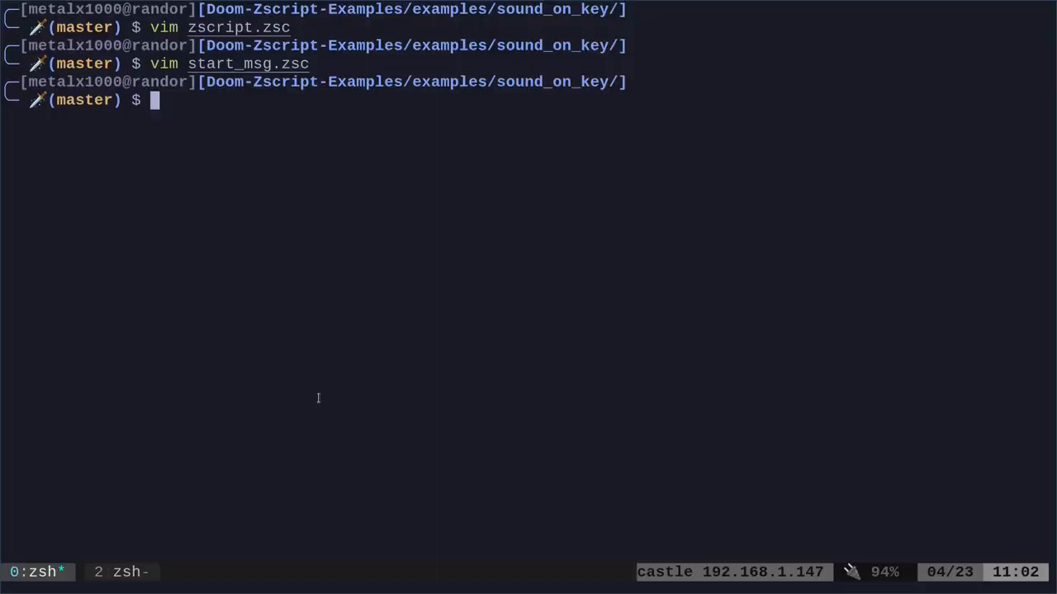
Reopen start_msg.zsc, paste the PlayerSpawned handler, and delete the WorldTick function.
key("Return")
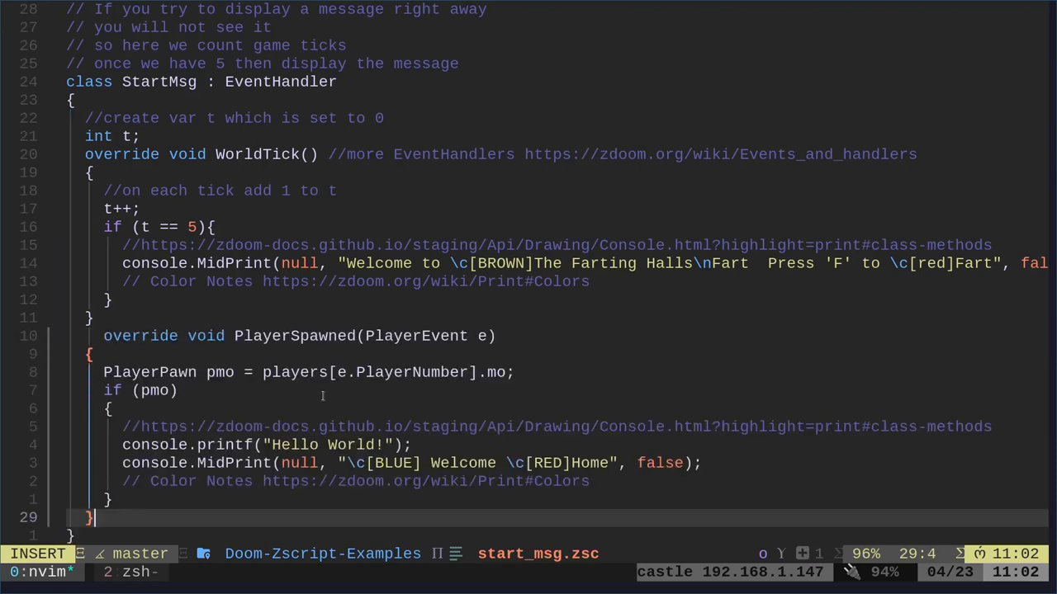
key("Escape")
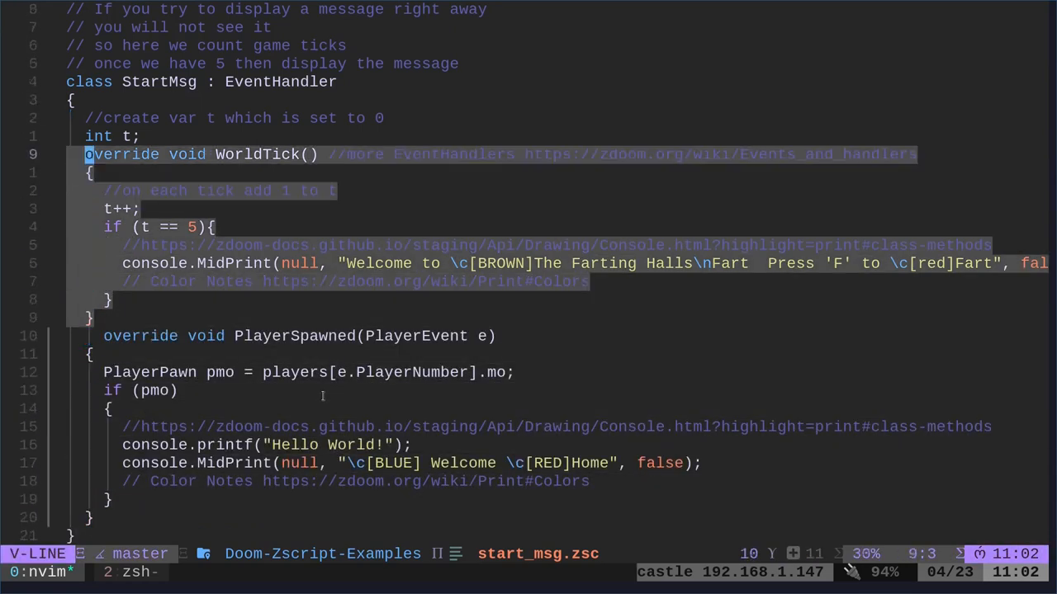
key("d")
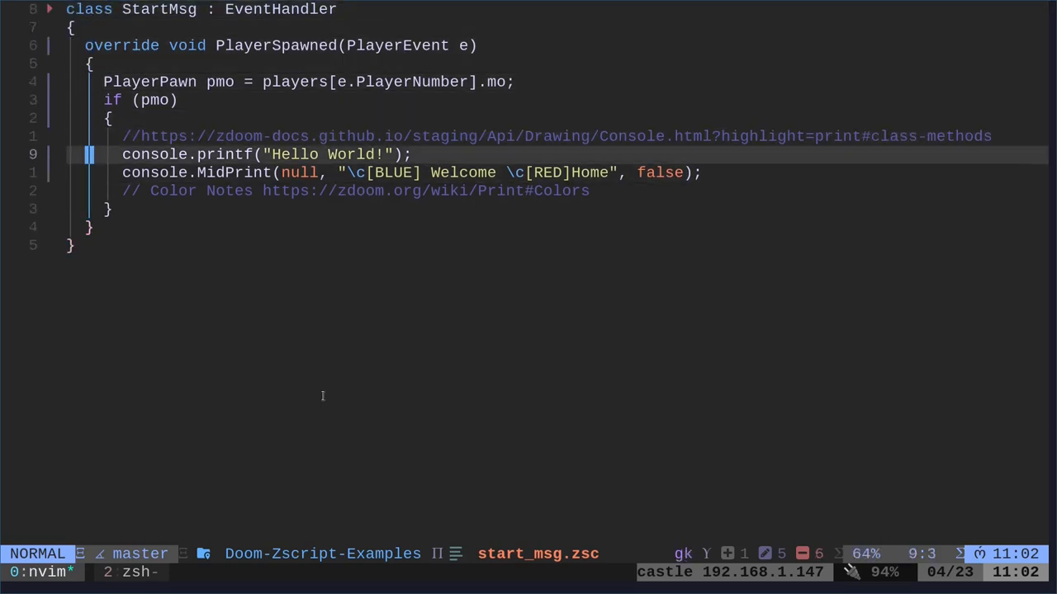
Delete the Hello World printf line and extend the welcome with 'to the' and BROWN 'Farting Halls'.
key("d")
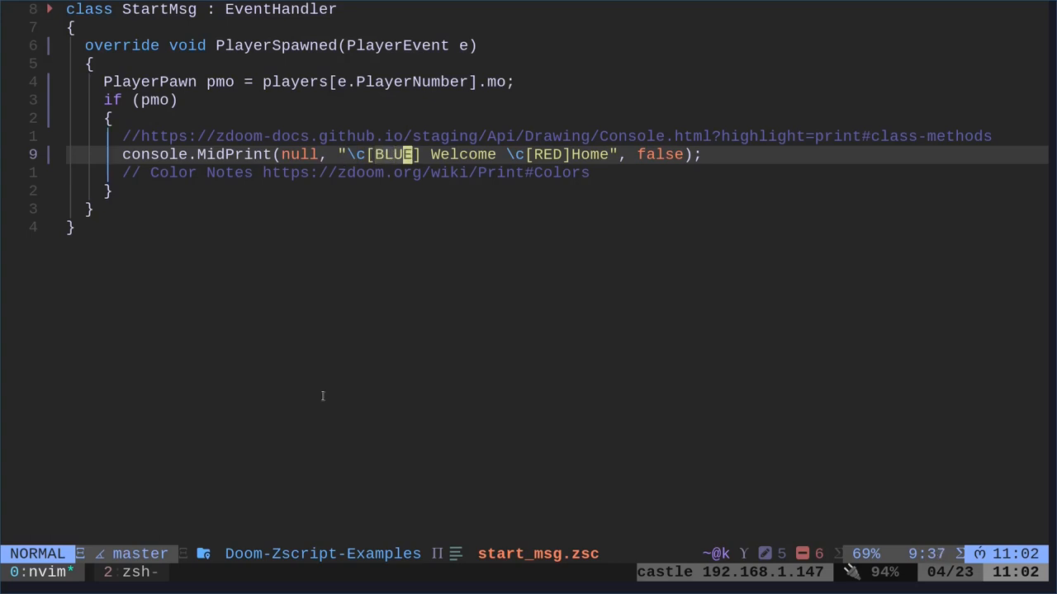
key("i")
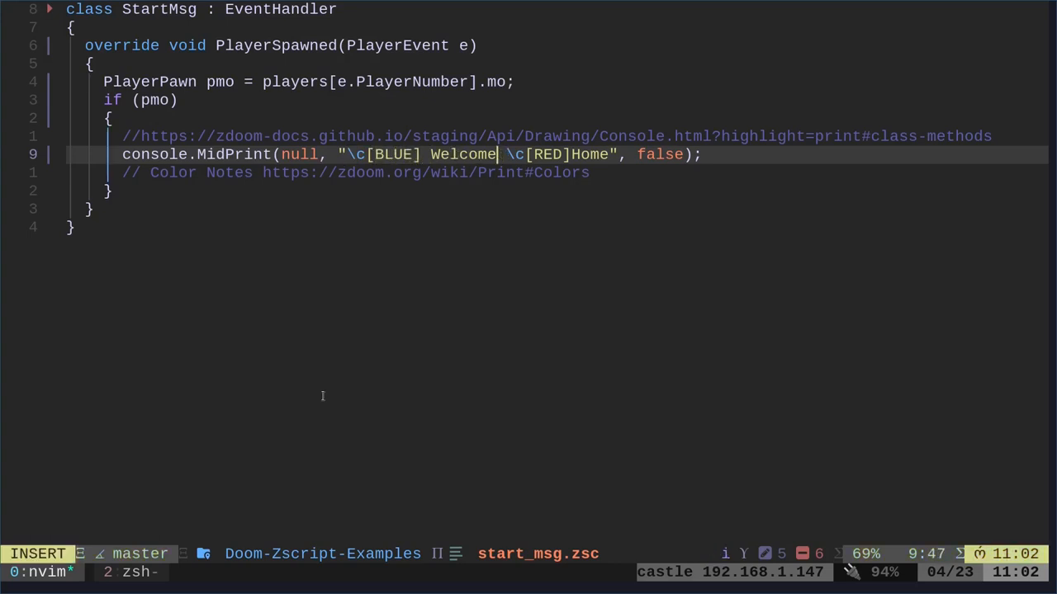
type("to the")
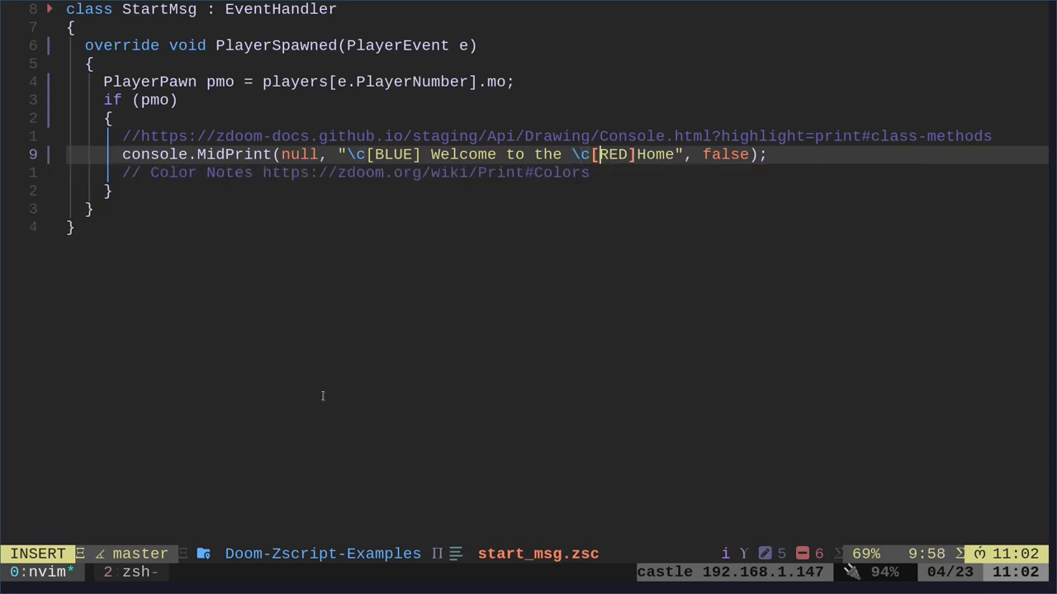
type("BROWN")
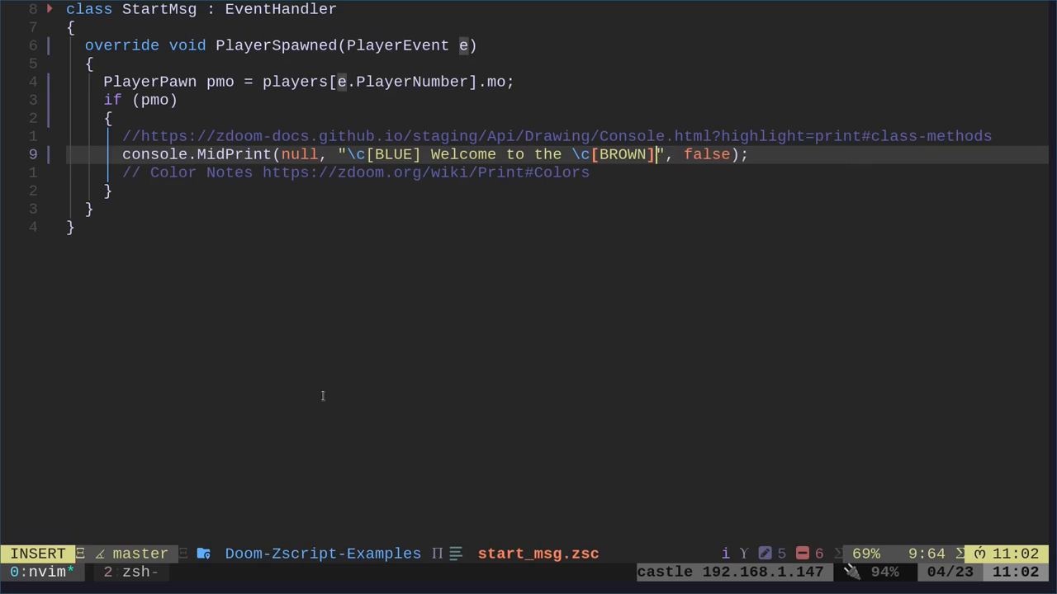
type("Farting Halls")
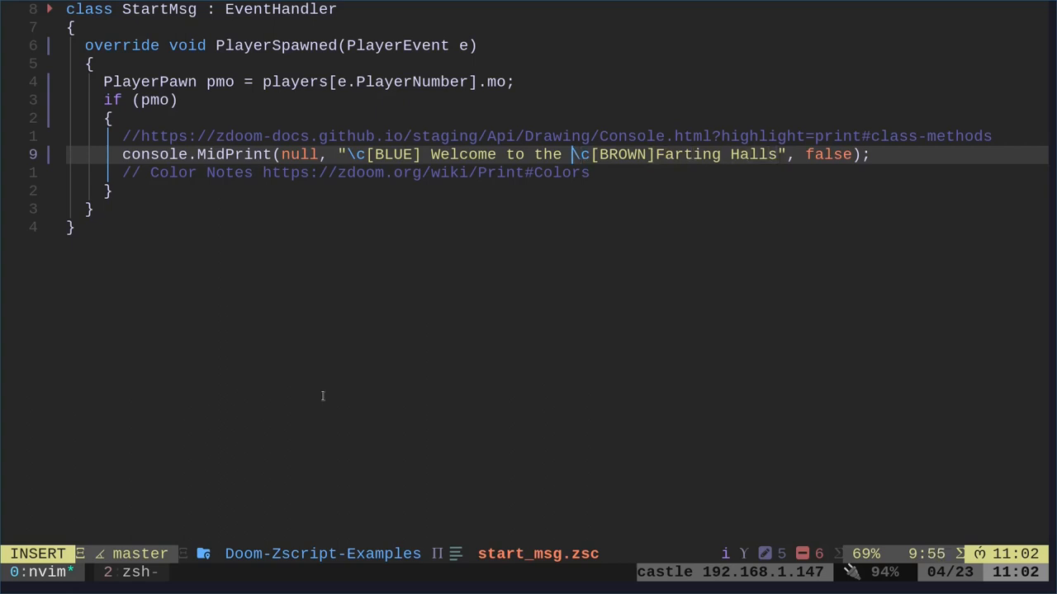
Add a blue "Press 'f' to FART" line after a newline, save, and run vim zscript.zsc.
type("\\n")
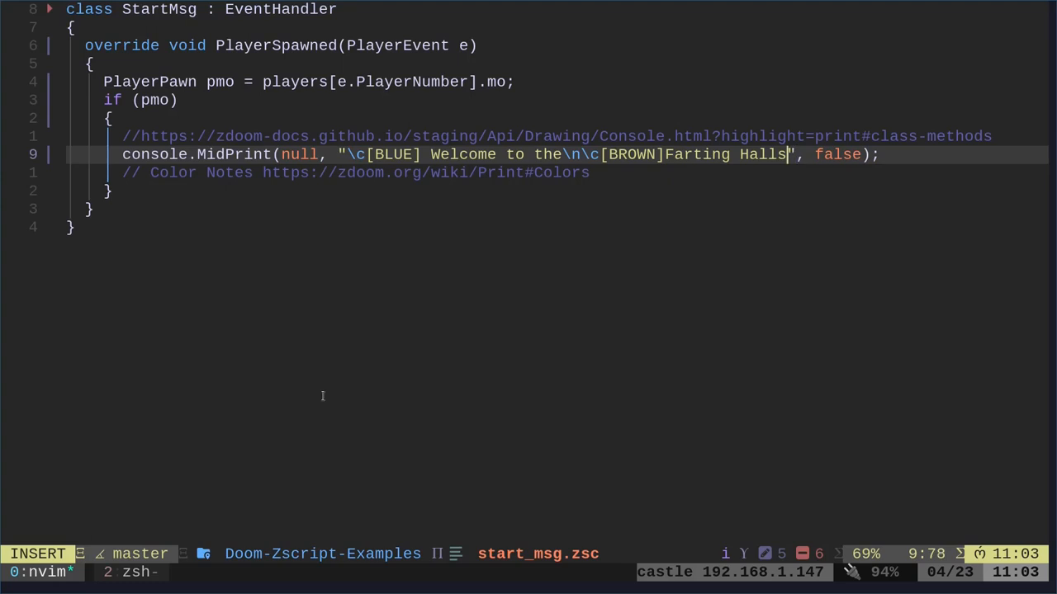
type("\\n[")
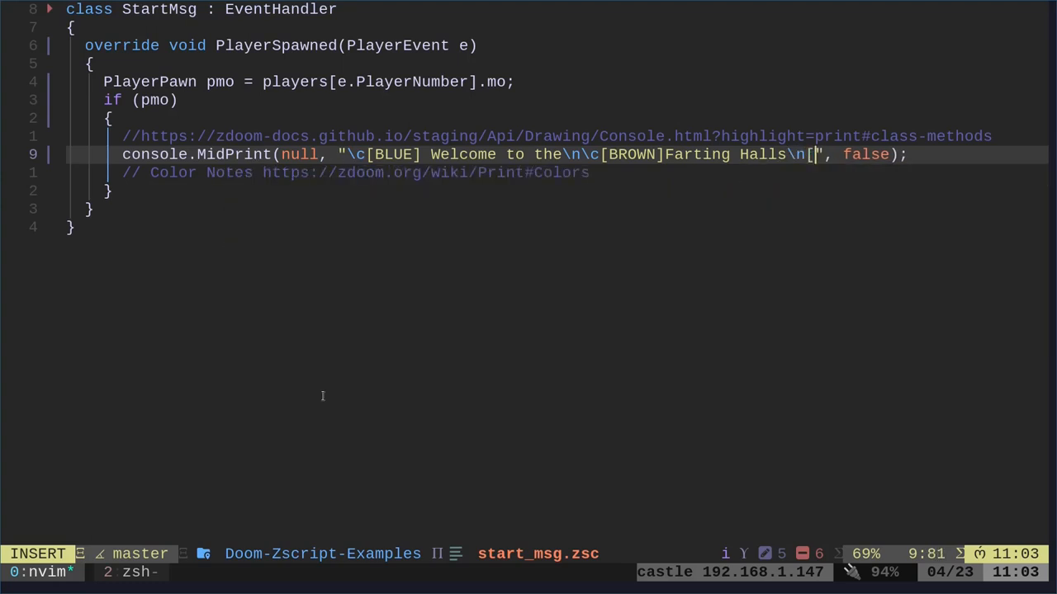
type("blue")
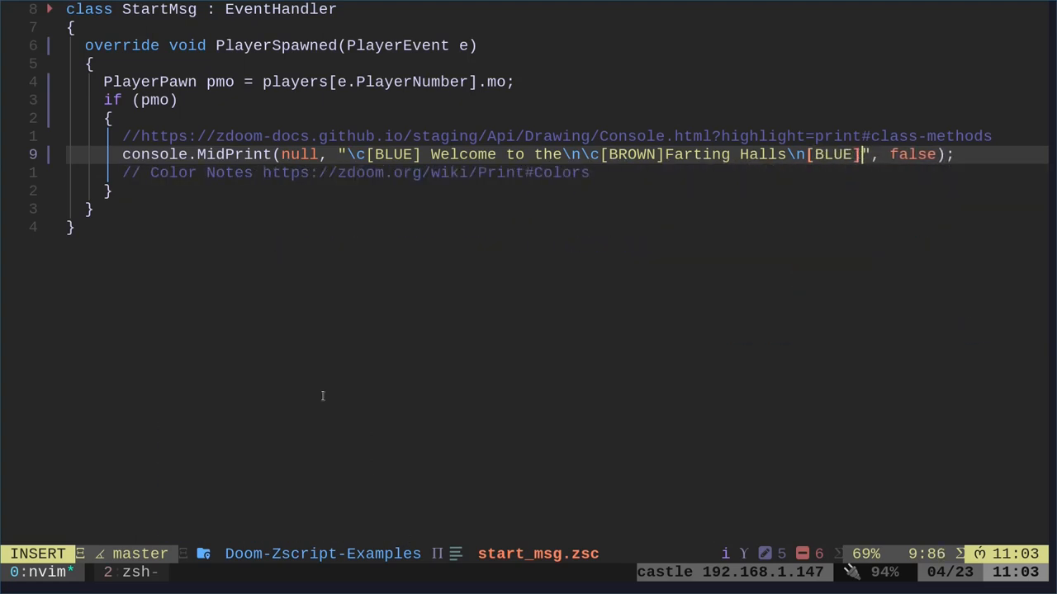
type("Press")
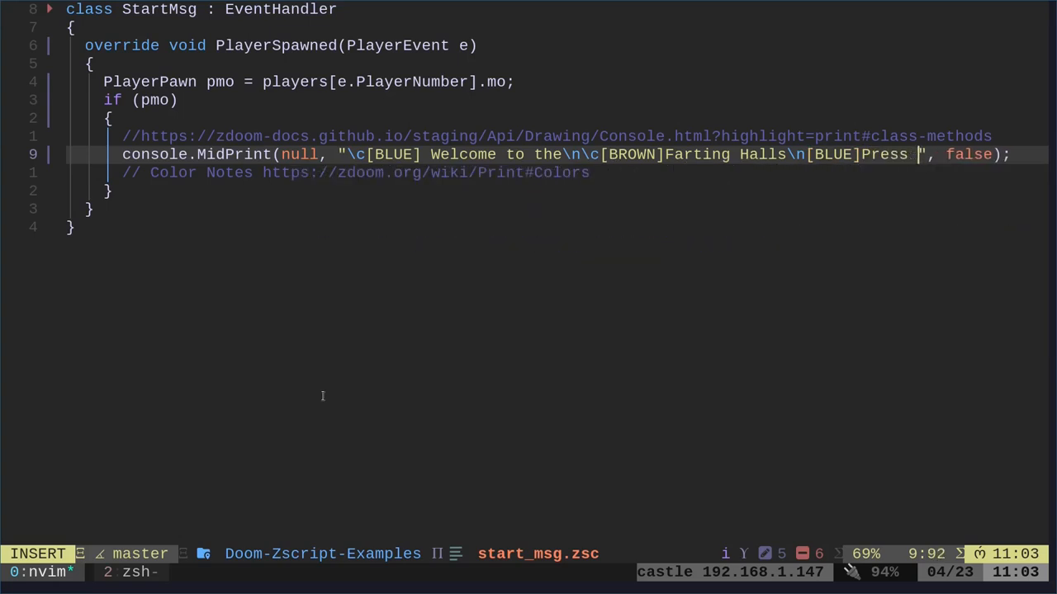
type("'f'")
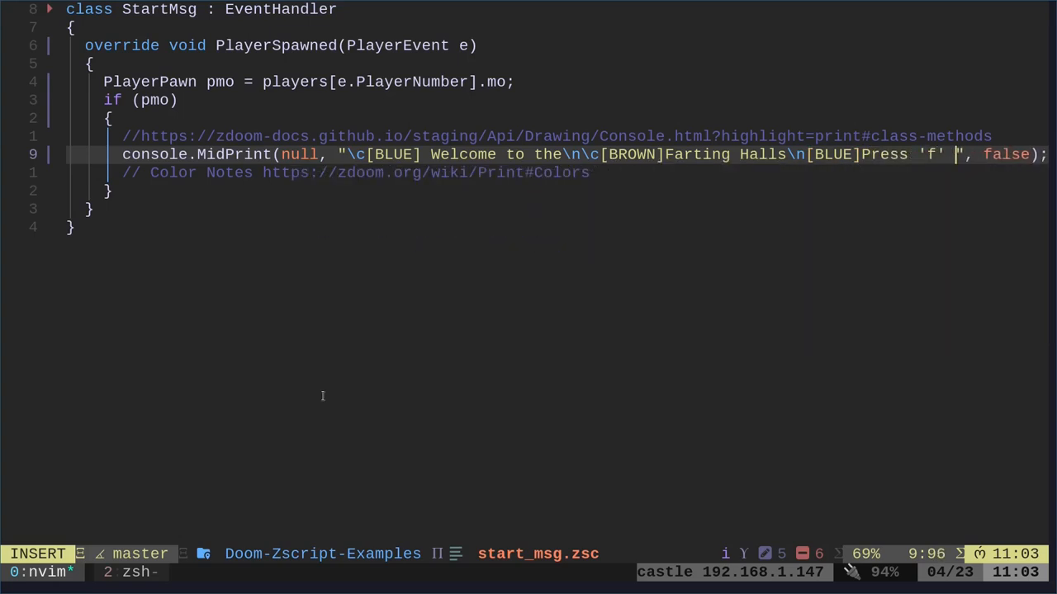
type("to")
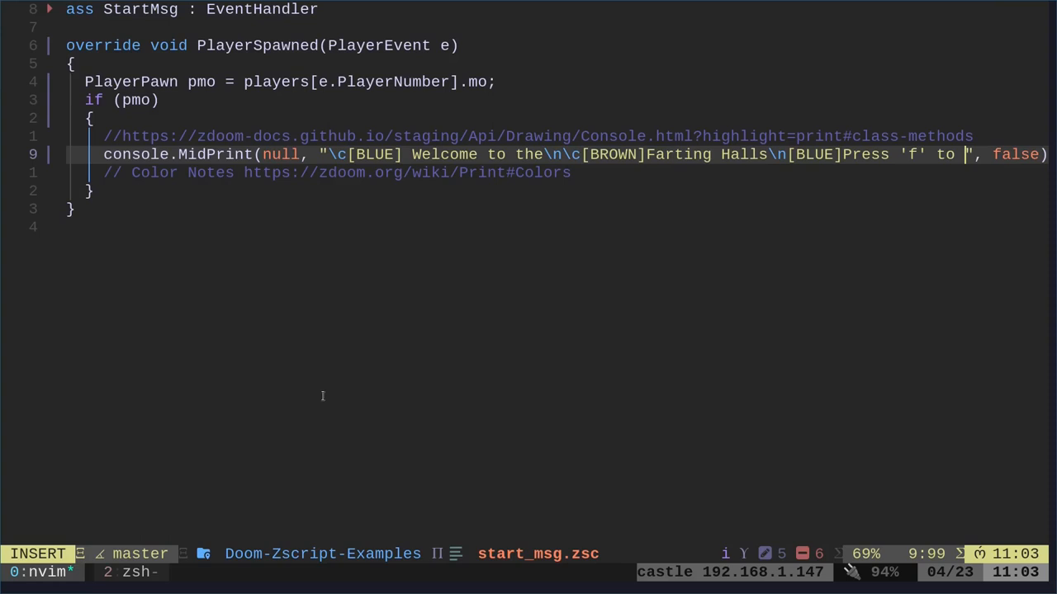
type("FAR")
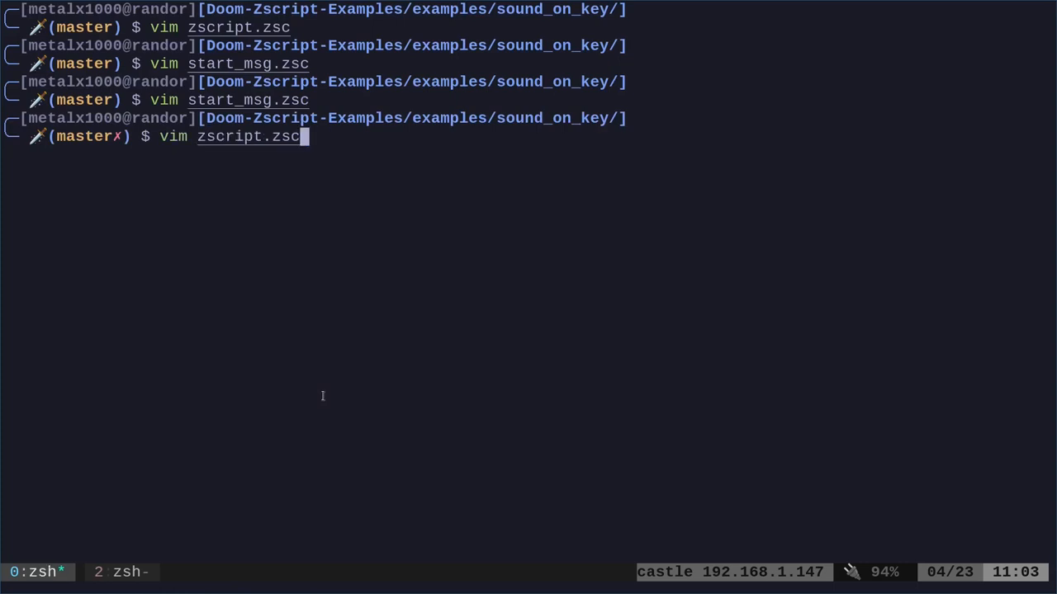
key("Return")
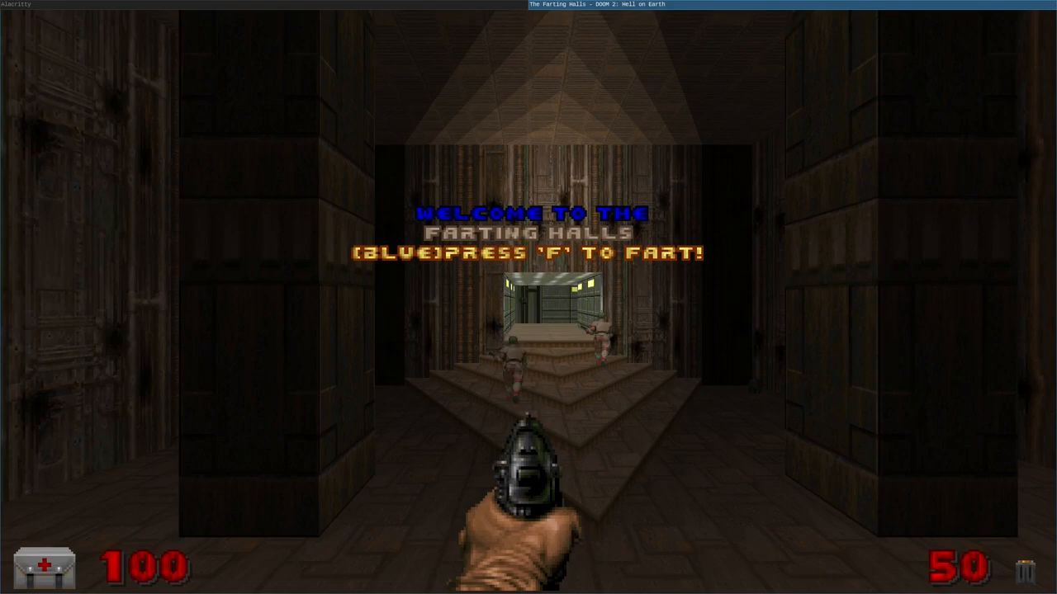
Quit GZDoom from the main menu after spotting the literal [BLUE] tag.
key("Escape")
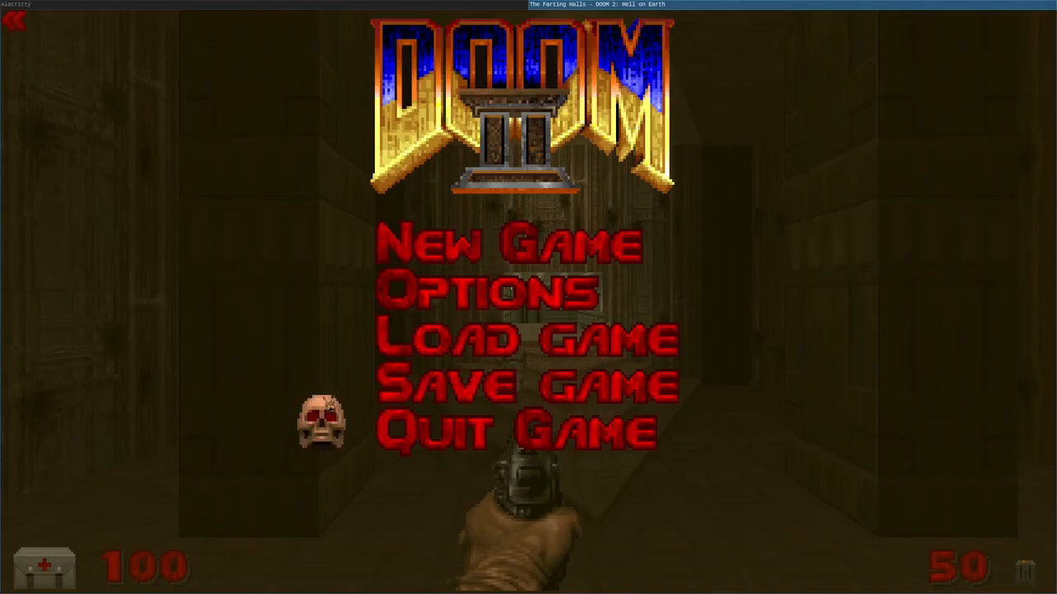
left_click(517, 429)
type("vim start_msg.zsc")
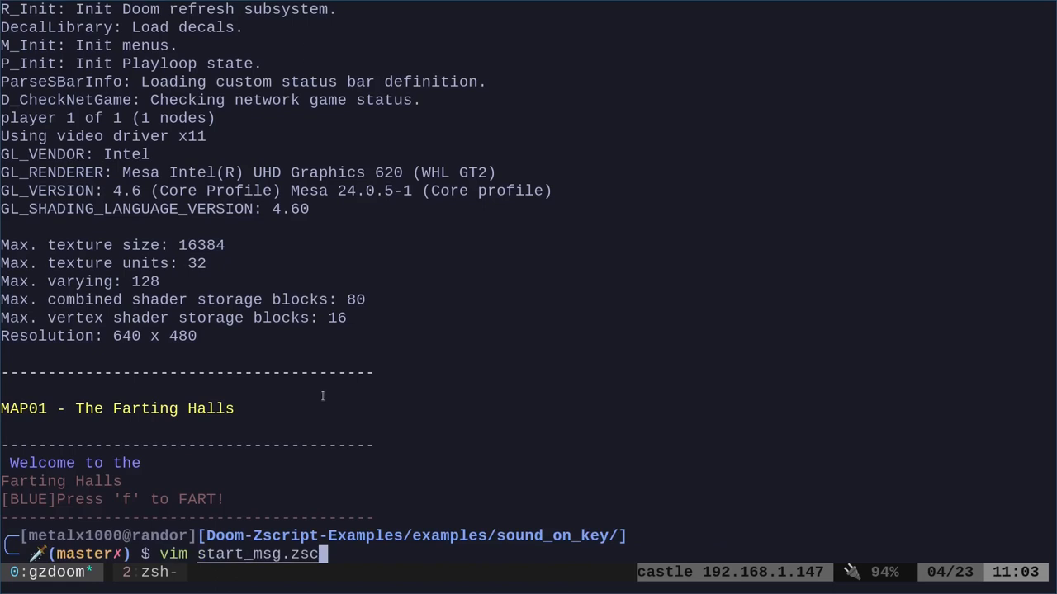
Reopen start_msg.zsc and replace \v with \c before [BLUE] on line 9.
key("Return")
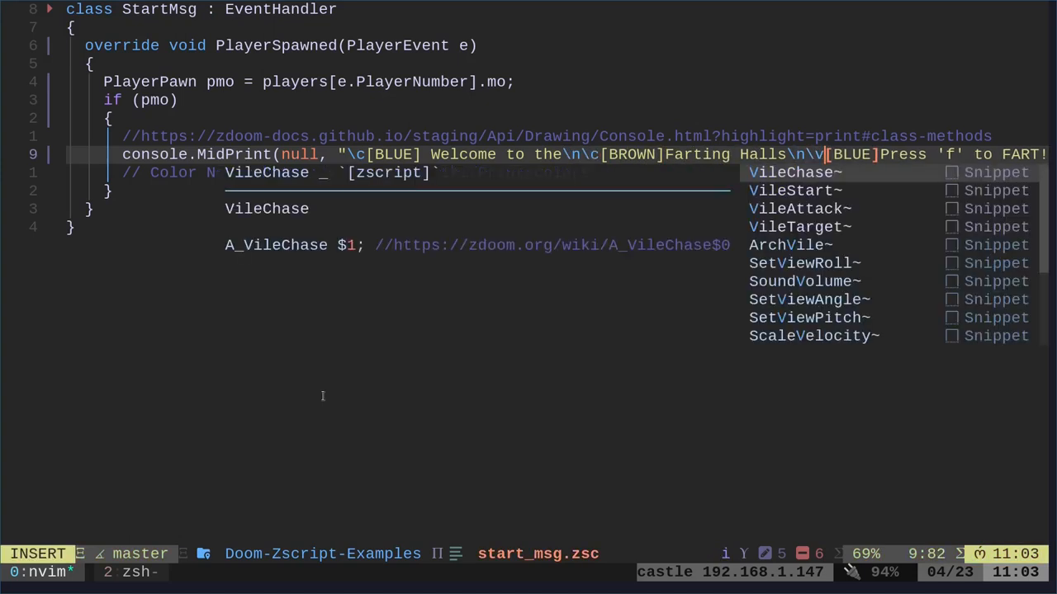
key("Escape")
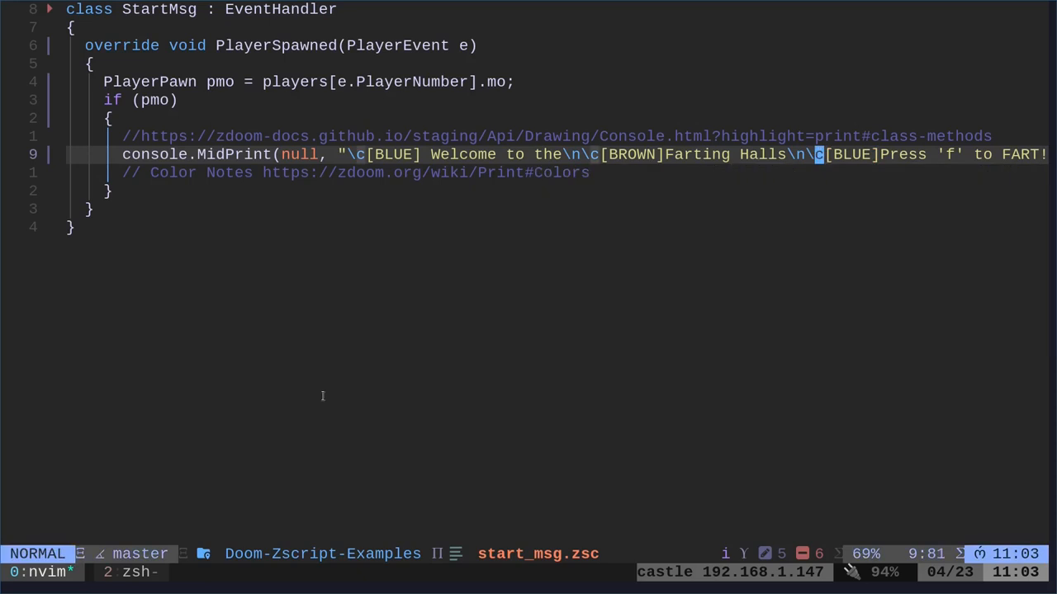
double_click(160, 9)
type("vim")
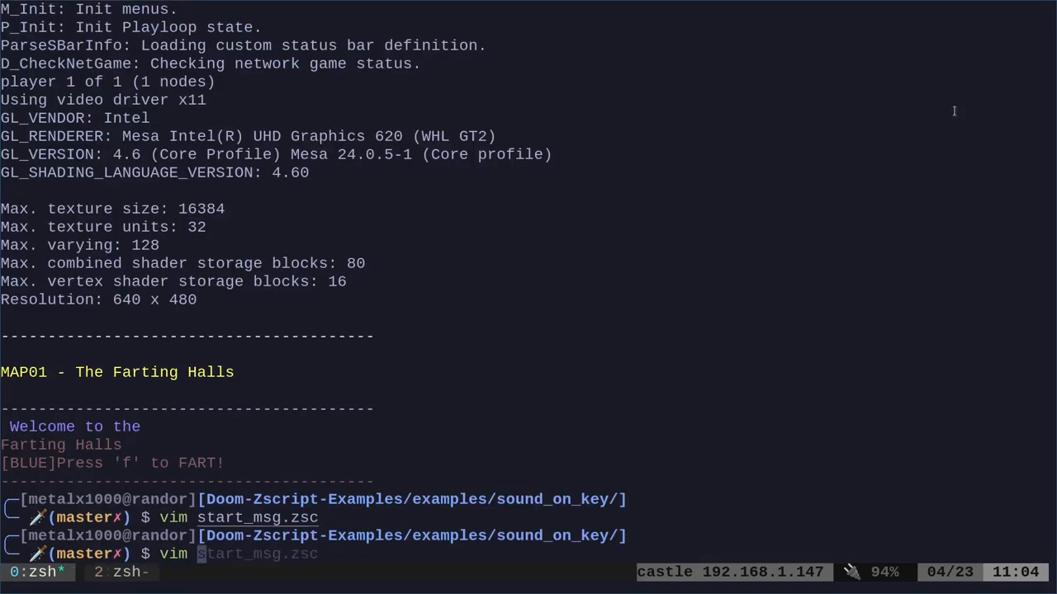
Open mapinfo, review the AddEventHandlers and $MUSIC_ROMERO lines, and write it with :w.
key("Return")
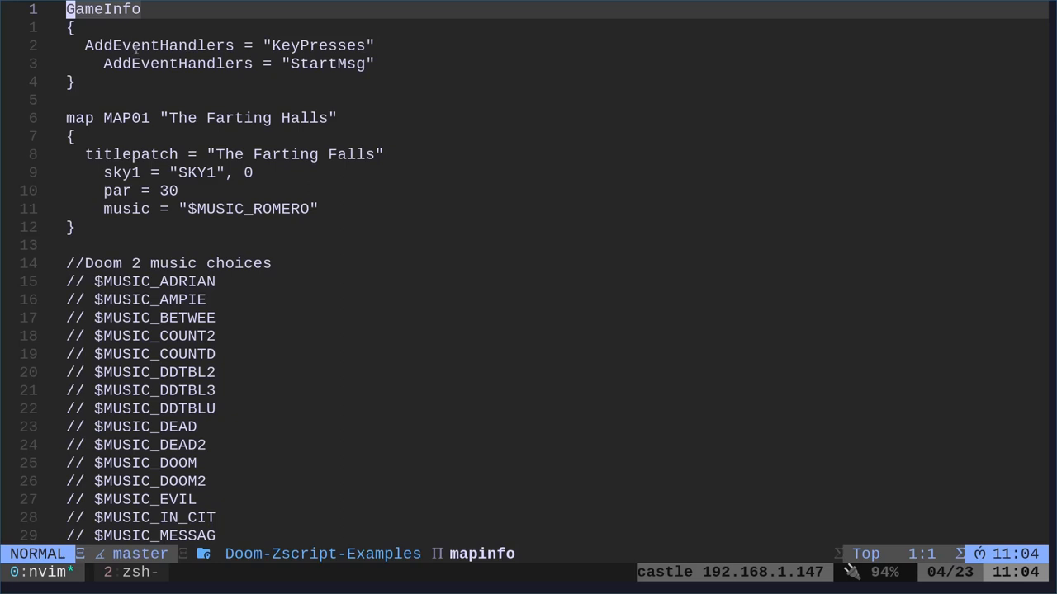
double_click(318, 45)
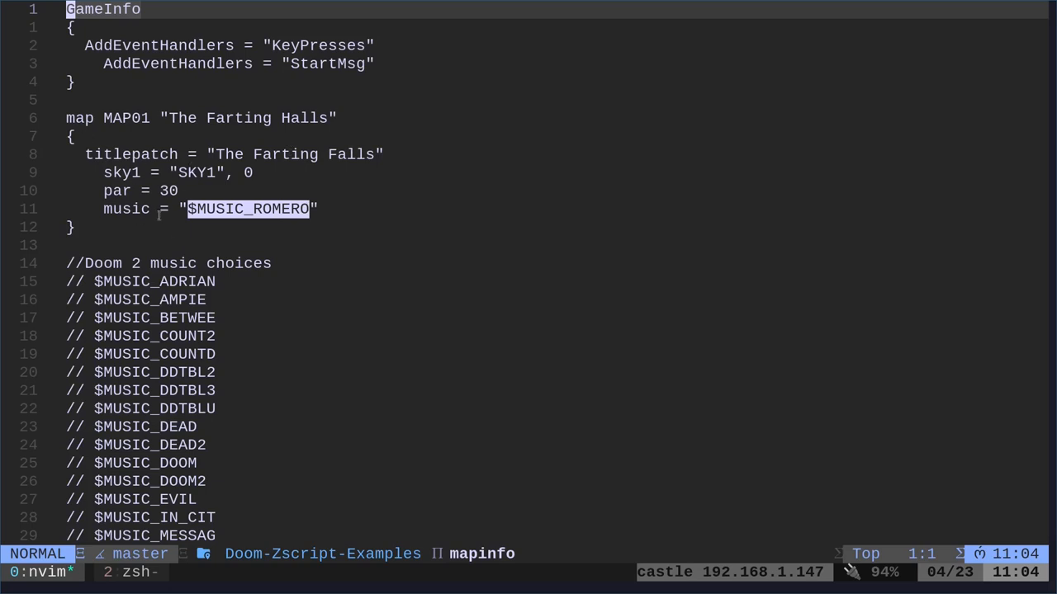
scroll("down", 3)
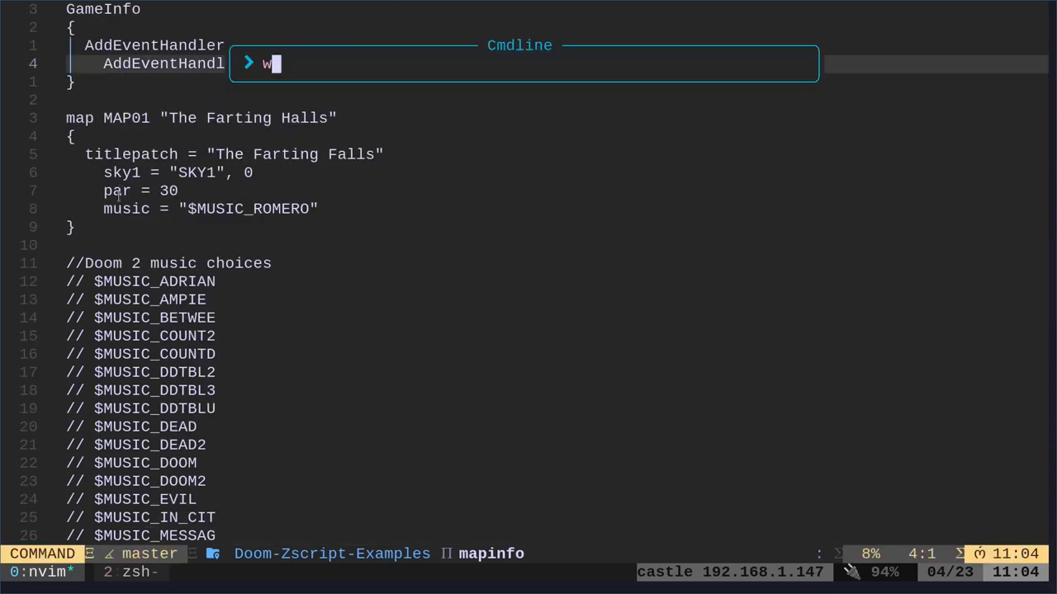
type("w")
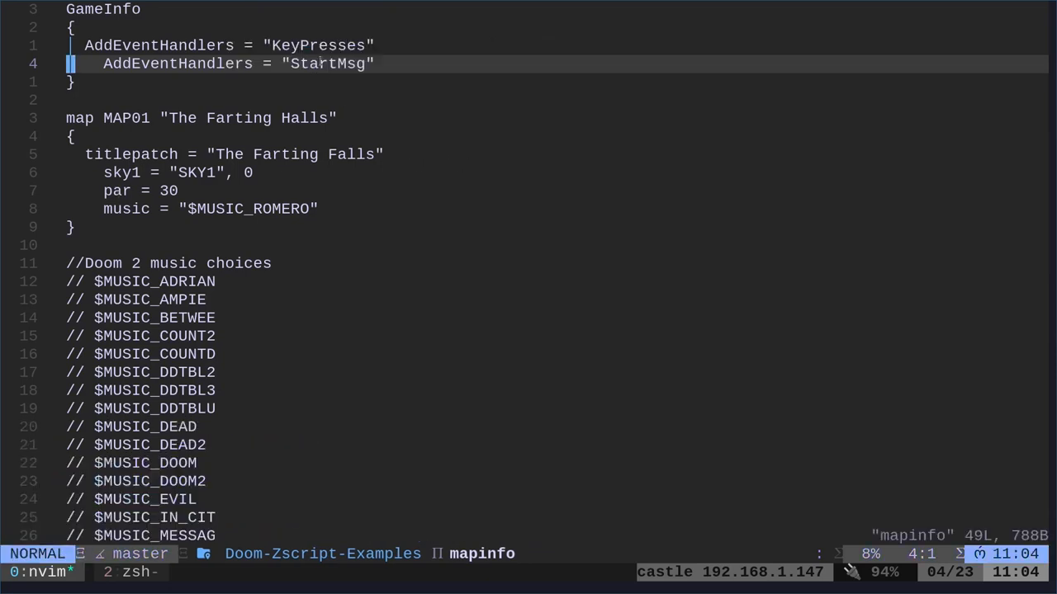
double_click(318, 45)
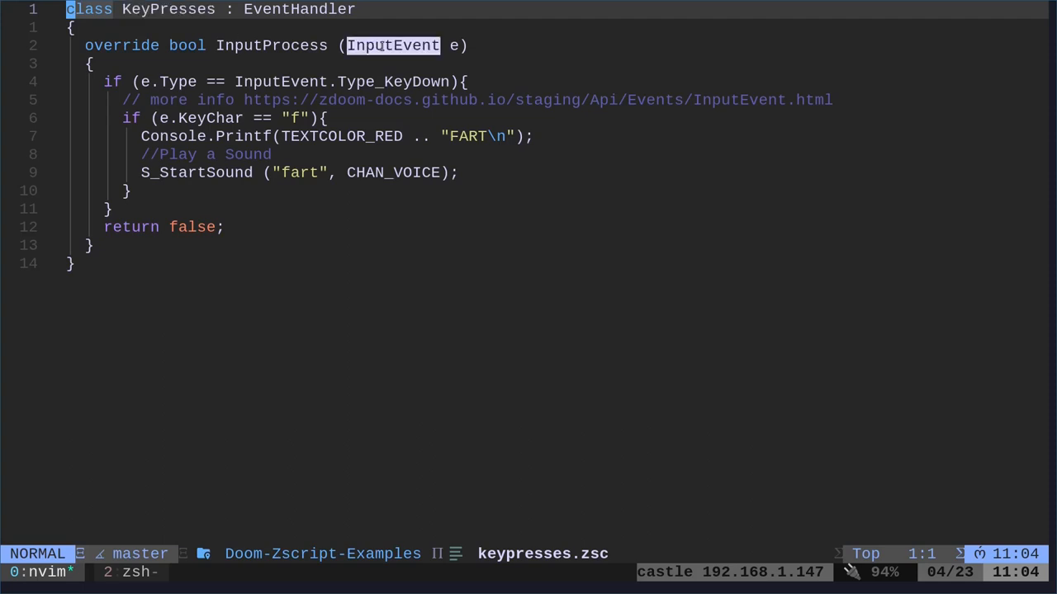
mouse_move(377, 62)
type("vim SNDINFO")
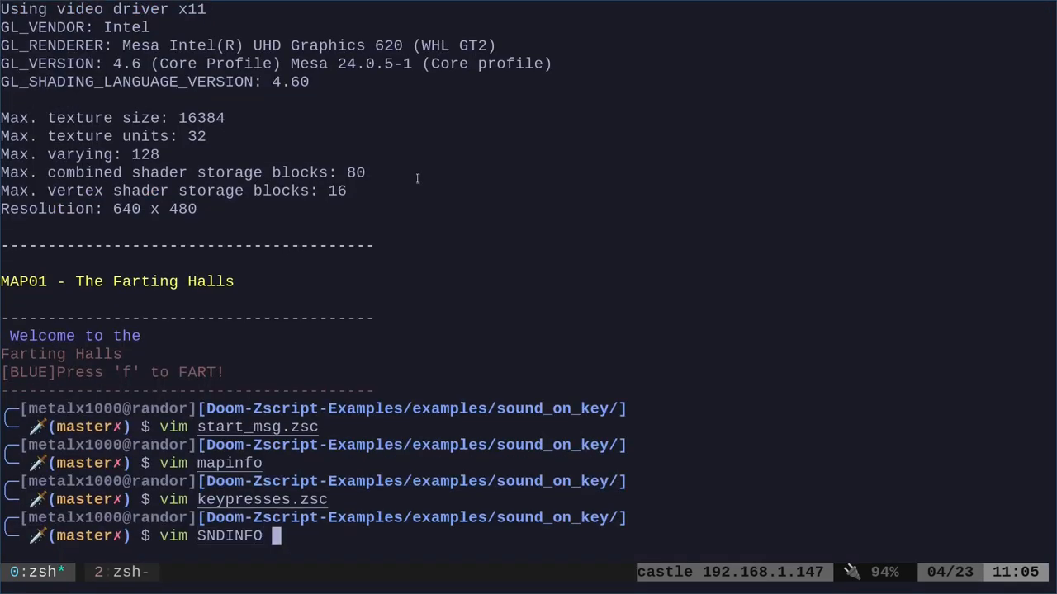
key("Return")
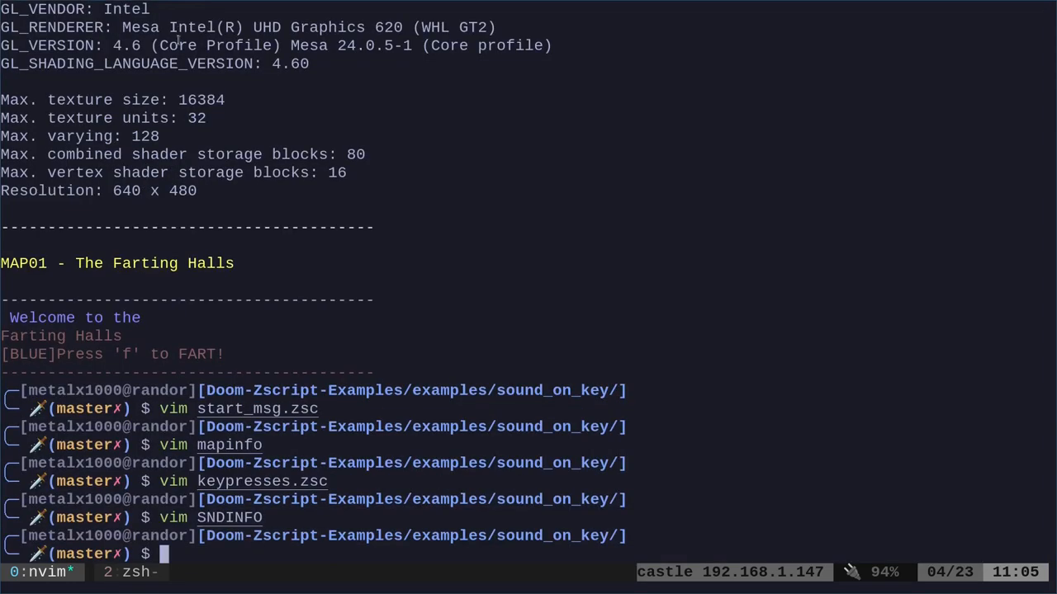
type("open .")
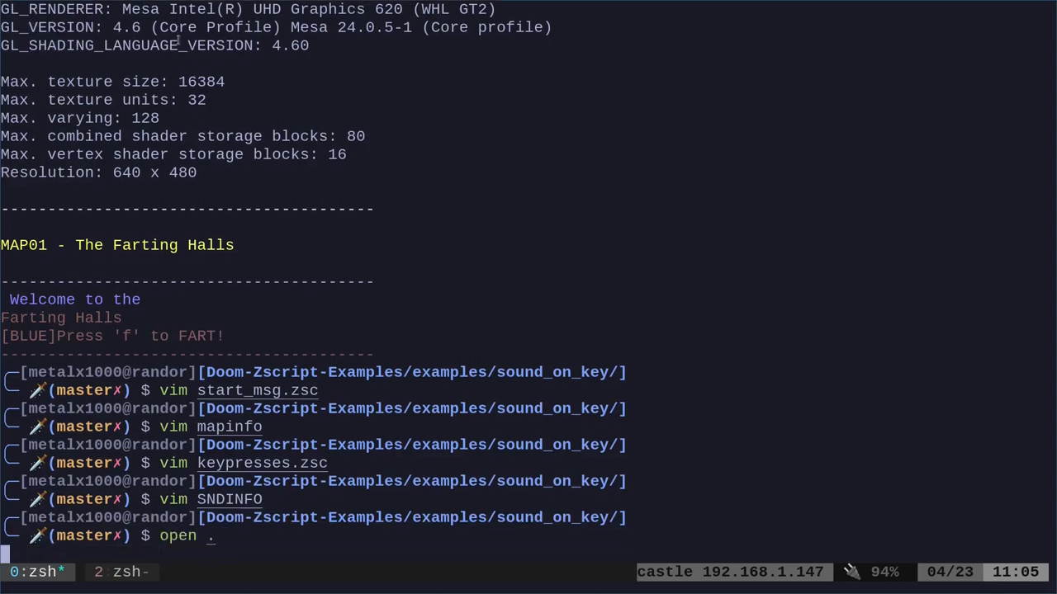
Run 'open .' to browse the sound_on_key folder in Thunar.
key("Return")
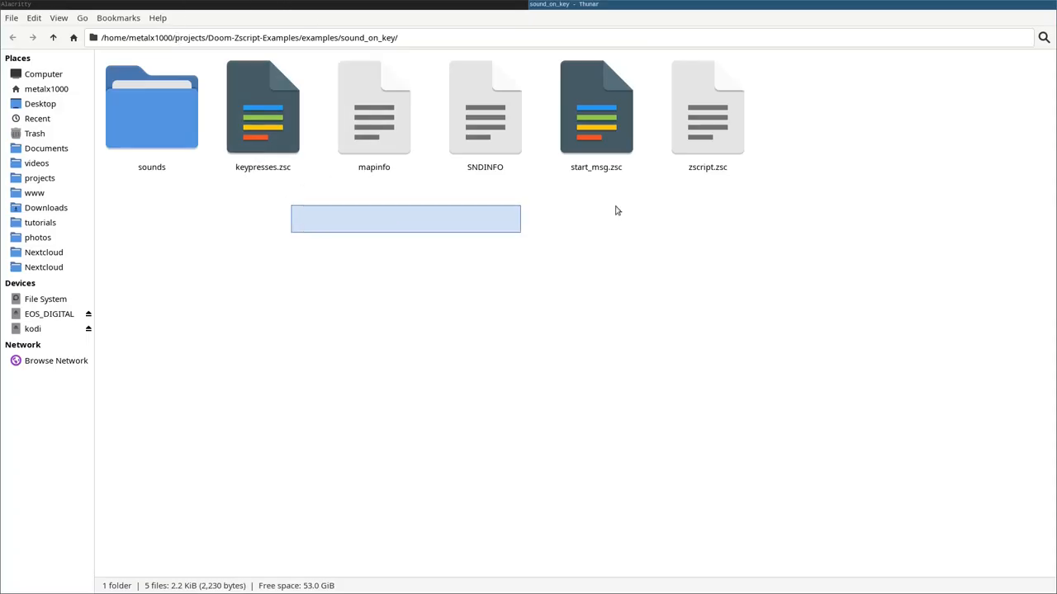
double_click(151, 107)
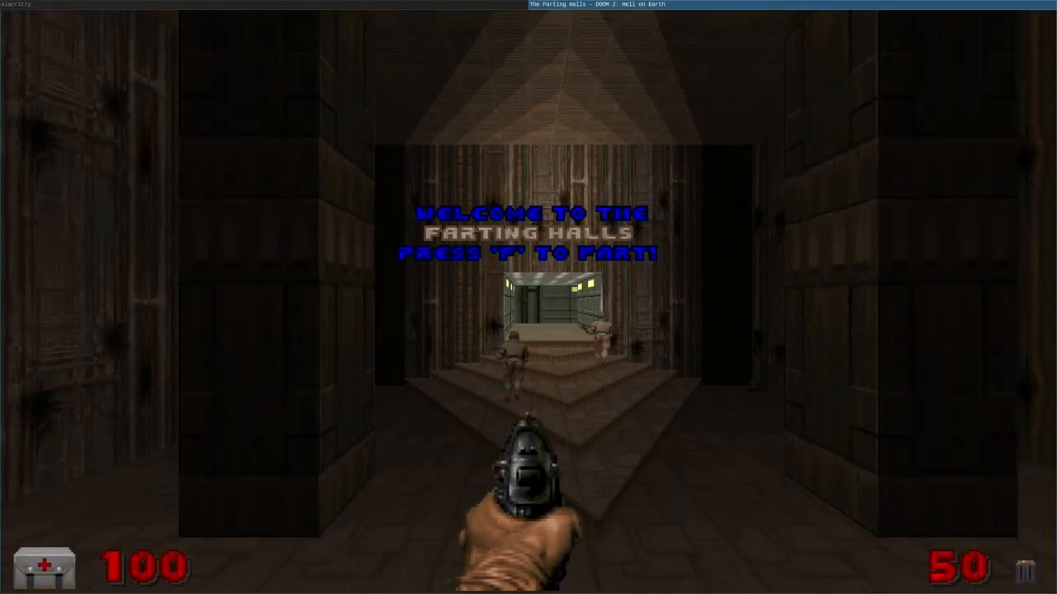
Print FART twice in GZDoom with the F key, then confirm quitting with Y.
key("f")
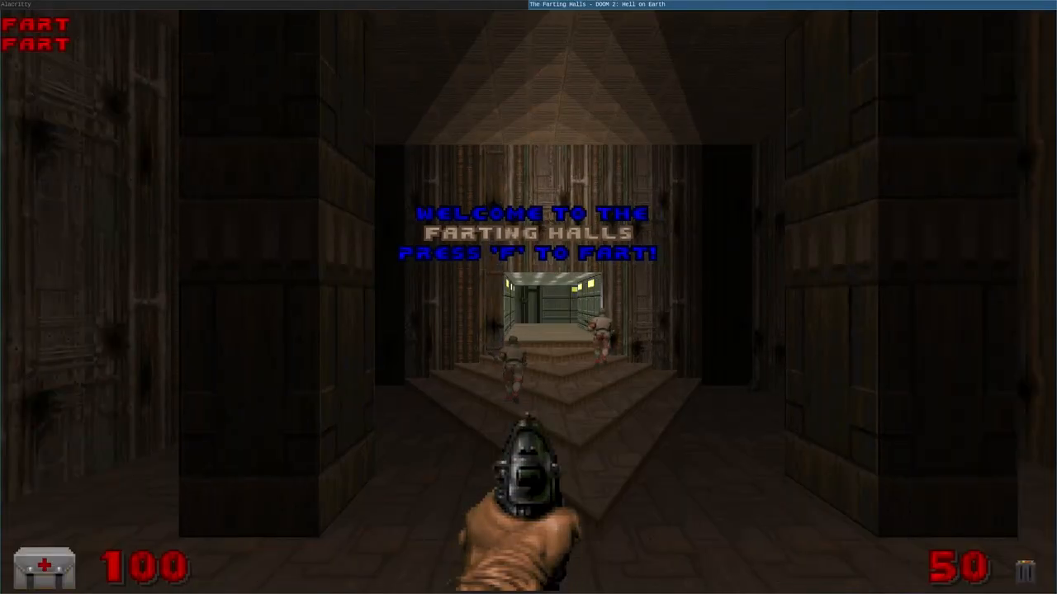
key("f")
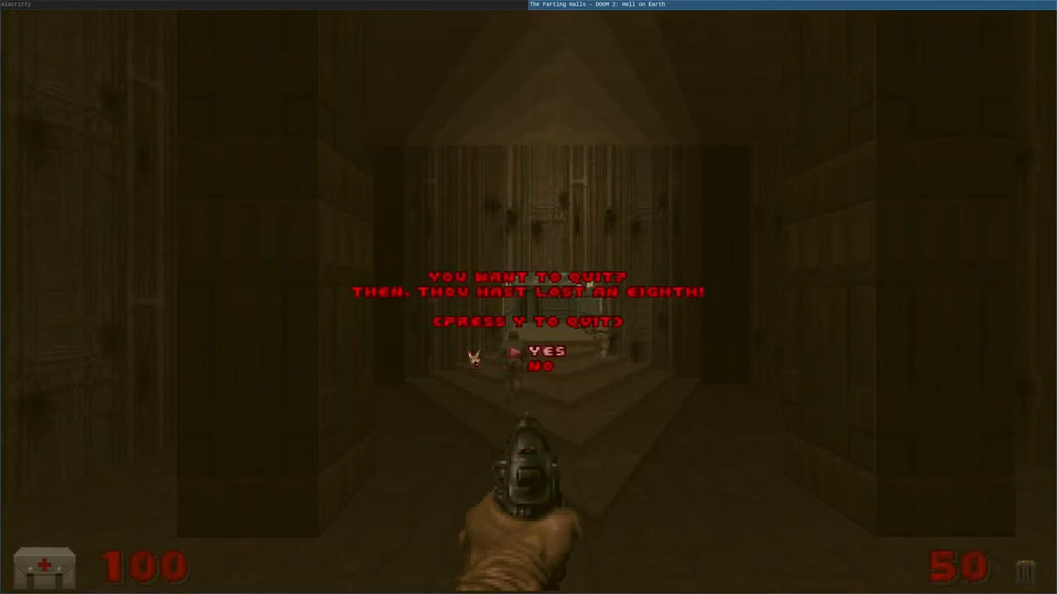
key("y")
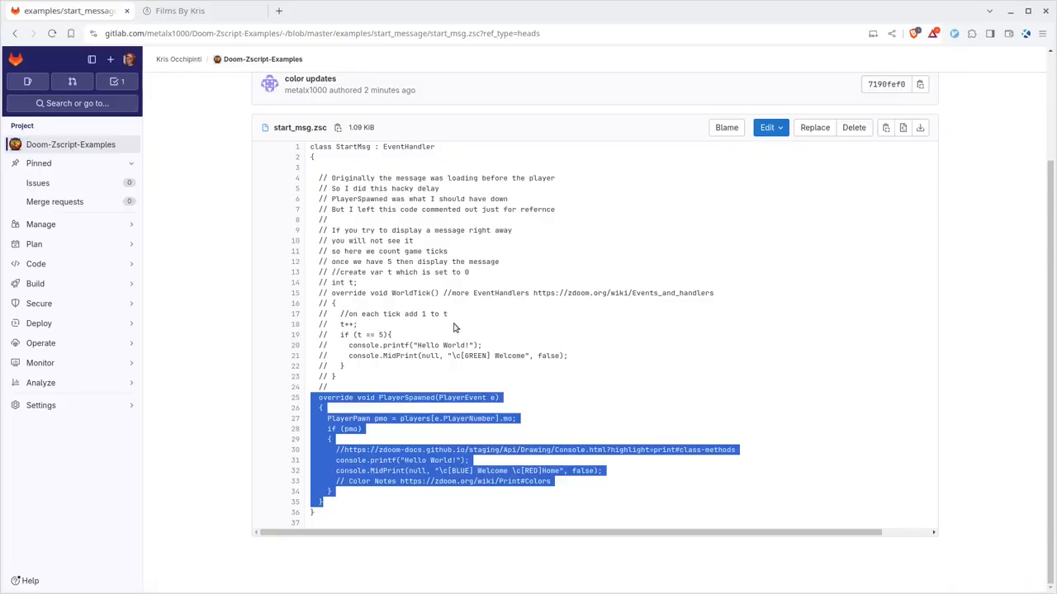
mouse_move(70, 144)
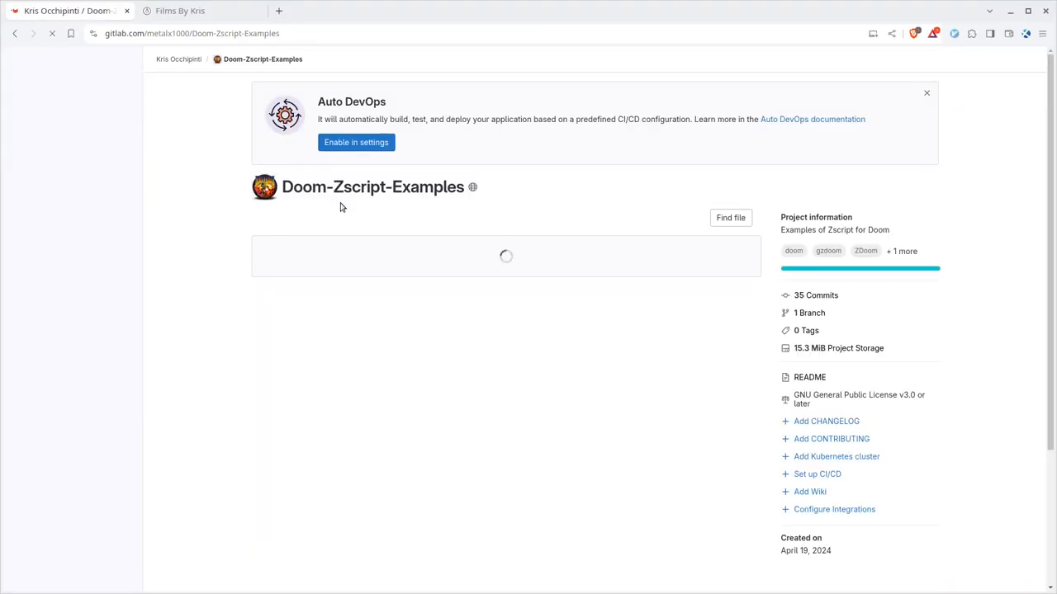
Return from start_msg.zsc to the Doom-Zscript-Examples project page via the breadcrumb.
left_click(180, 11)
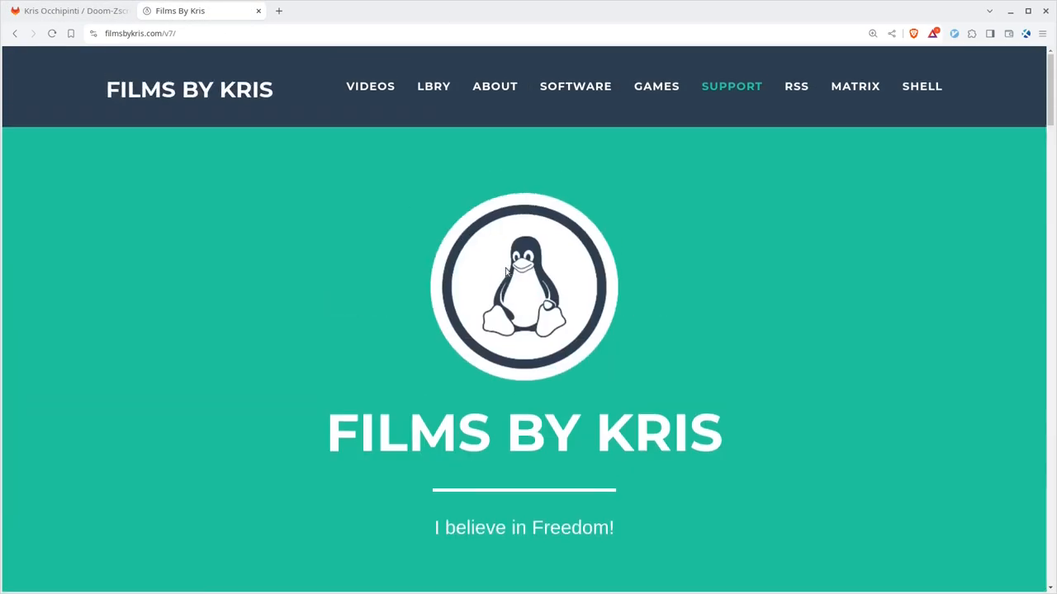
mouse_move(707, 152)
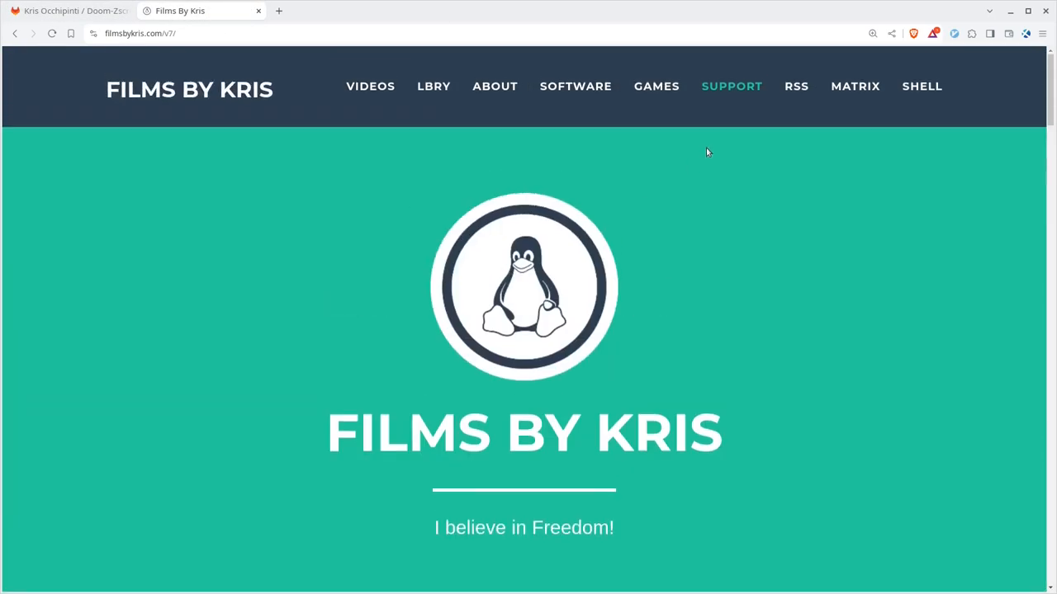
mouse_move(743, 137)
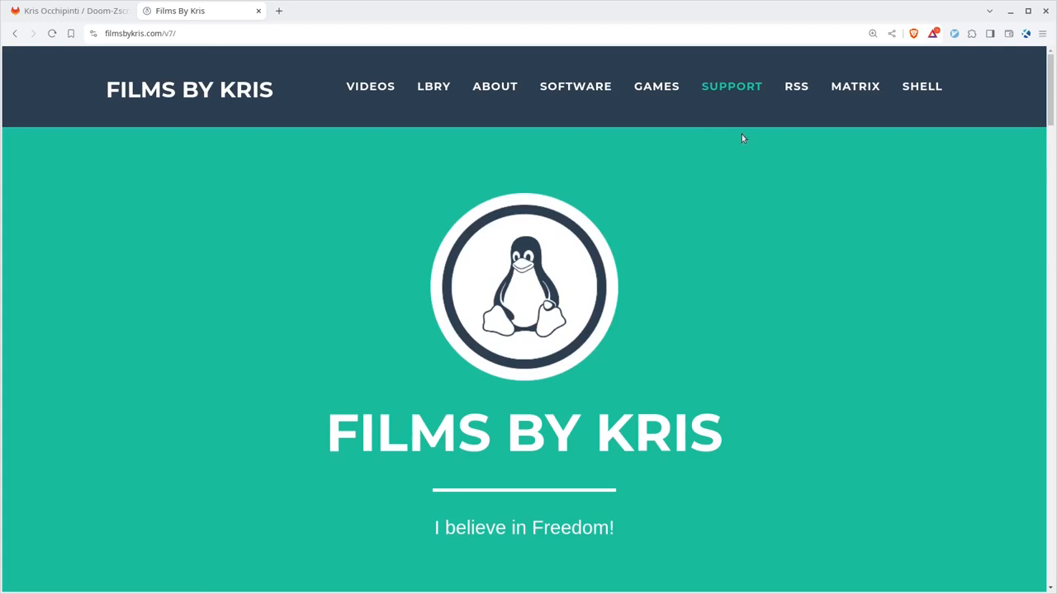
mouse_move(747, 182)
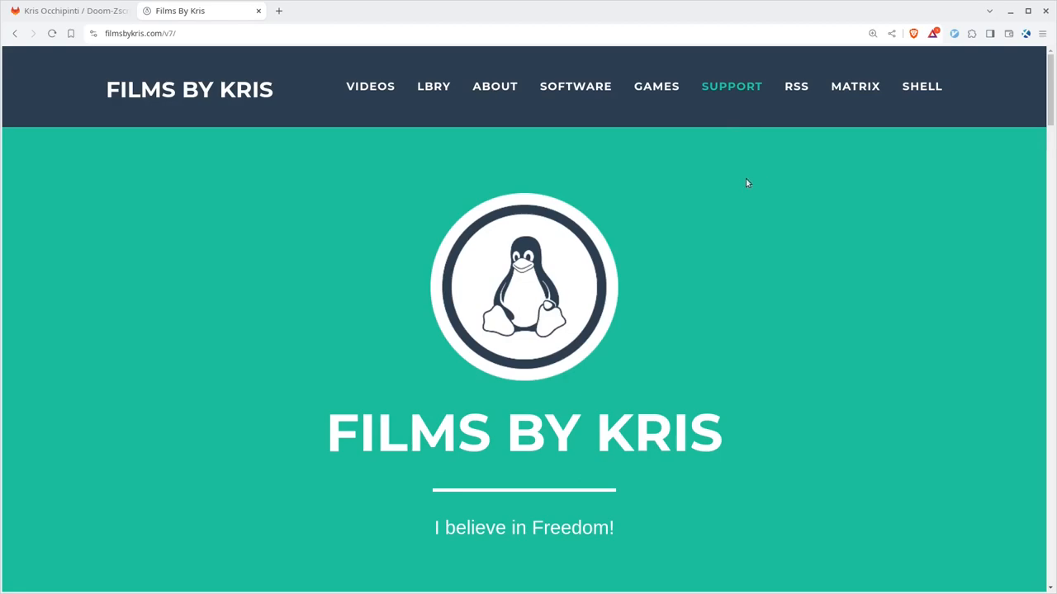
mouse_move(731, 86)
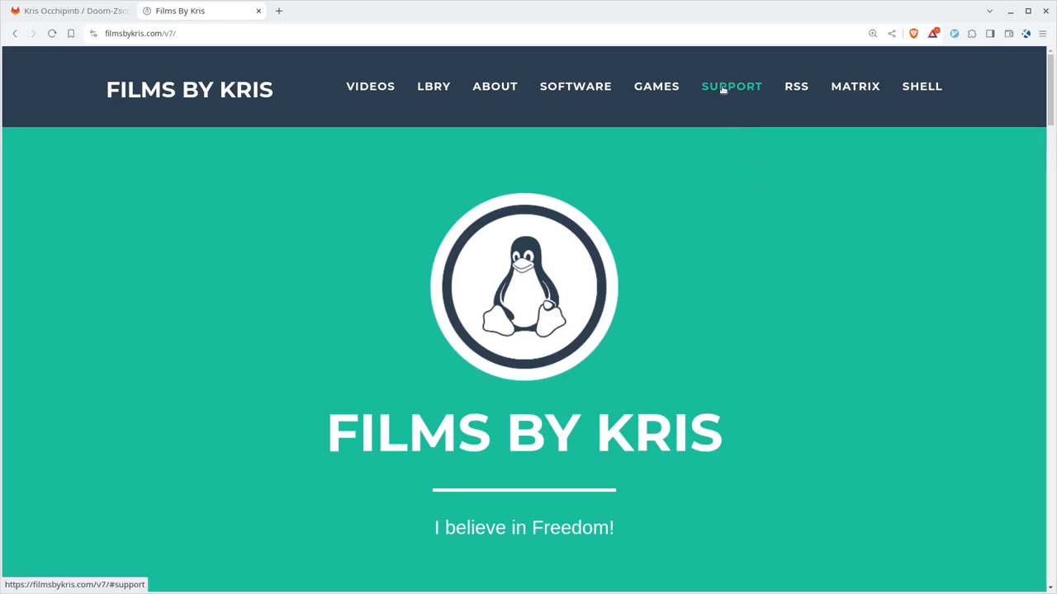
Jump to the Films By Kris site's SUPPORT section from the top navigation.
left_click(731, 86)
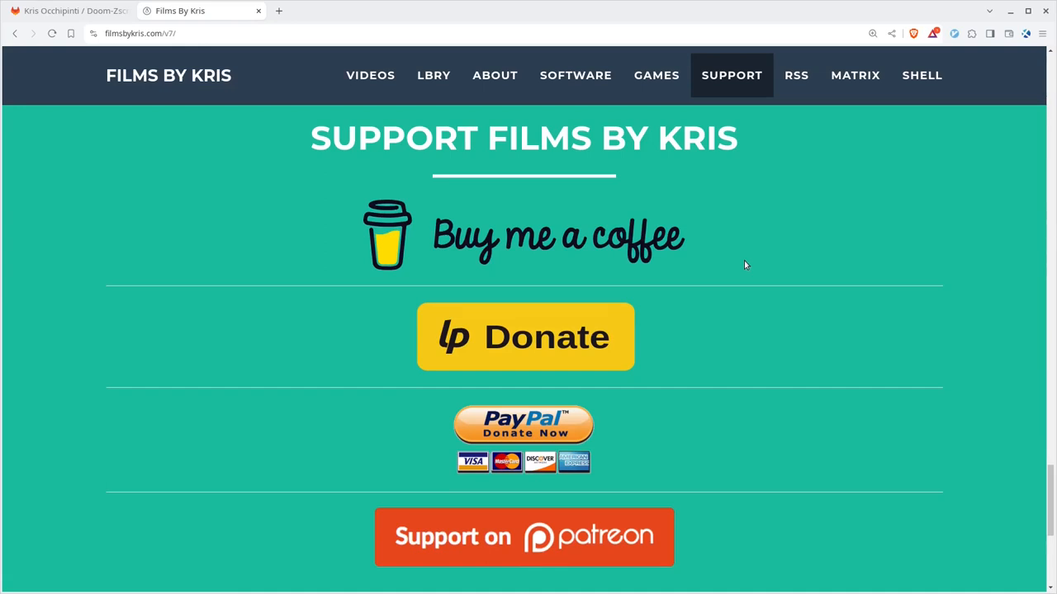
mouse_move(739, 260)
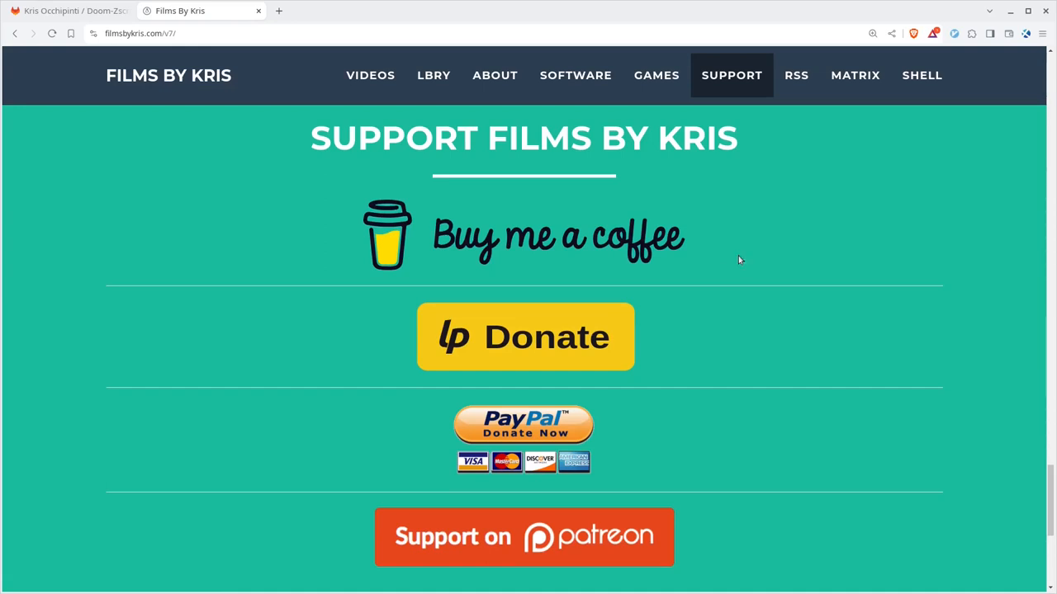
mouse_move(666, 389)
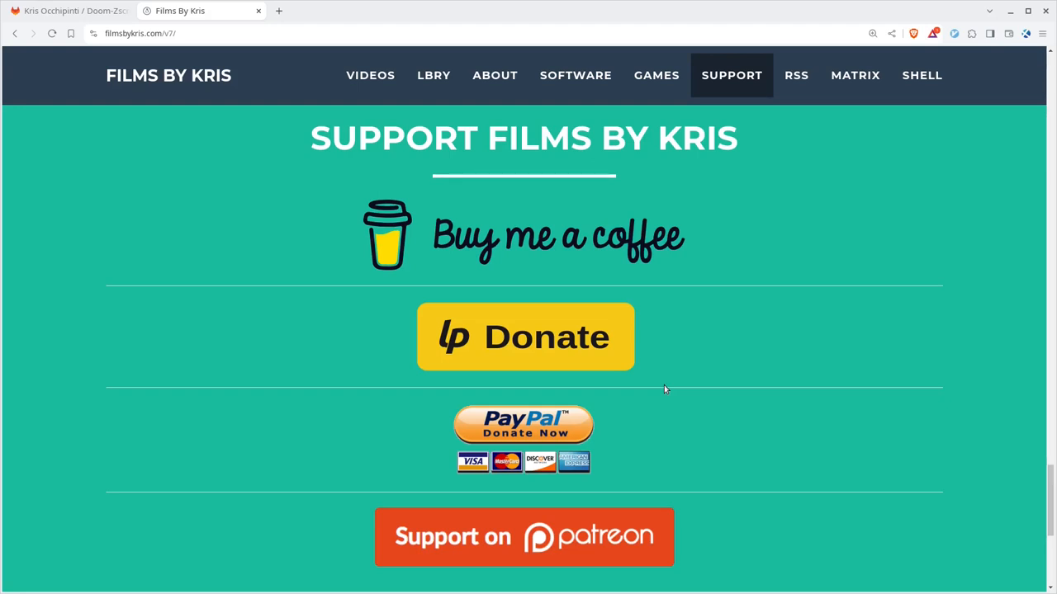
mouse_move(728, 360)
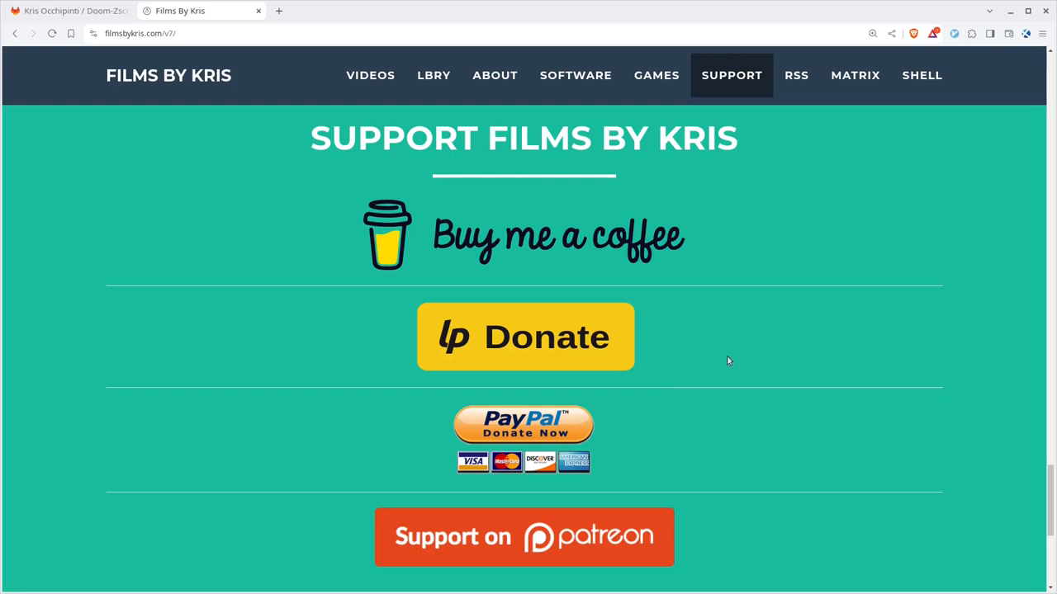